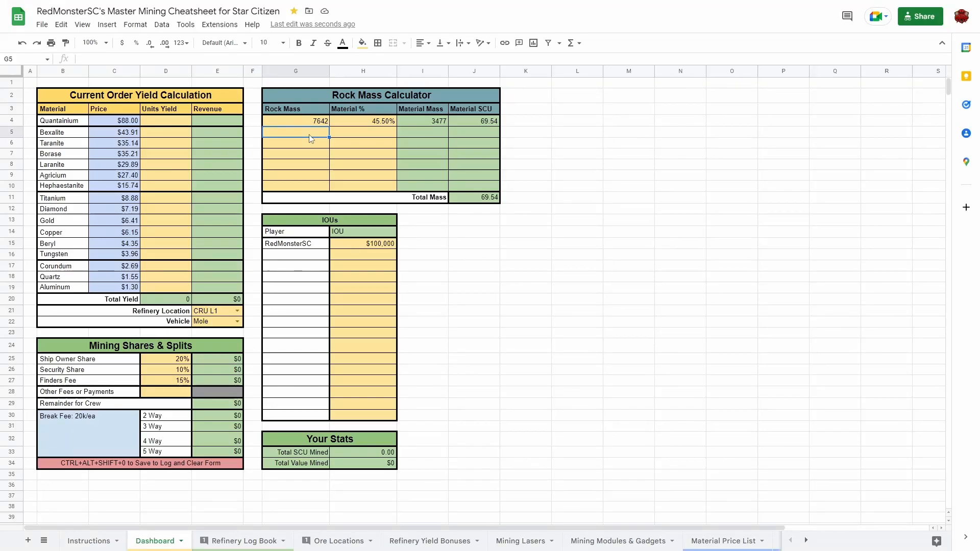
Step: Enter a 3225 rock at 20.05%, 8145 Quantainium units and 935 Borase units
text(3225)
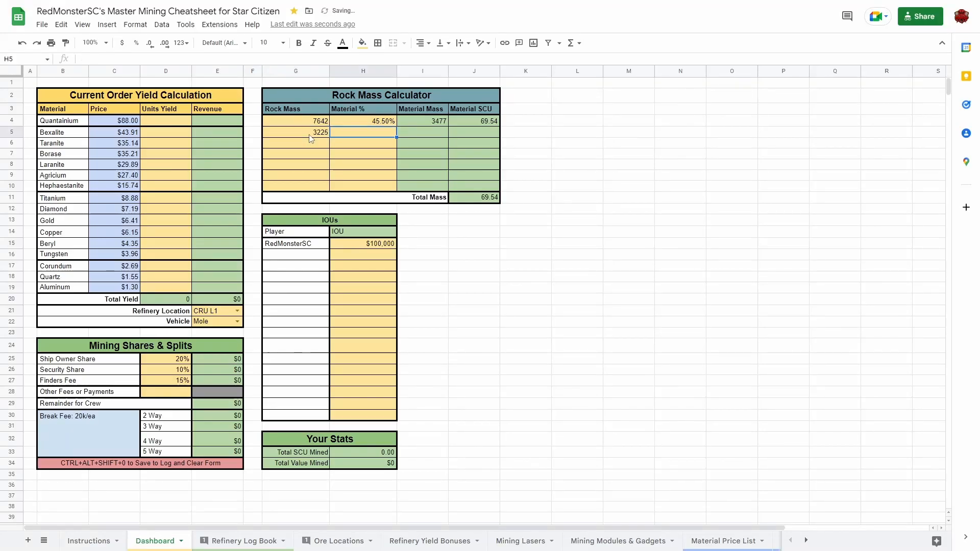
text(20.05%)
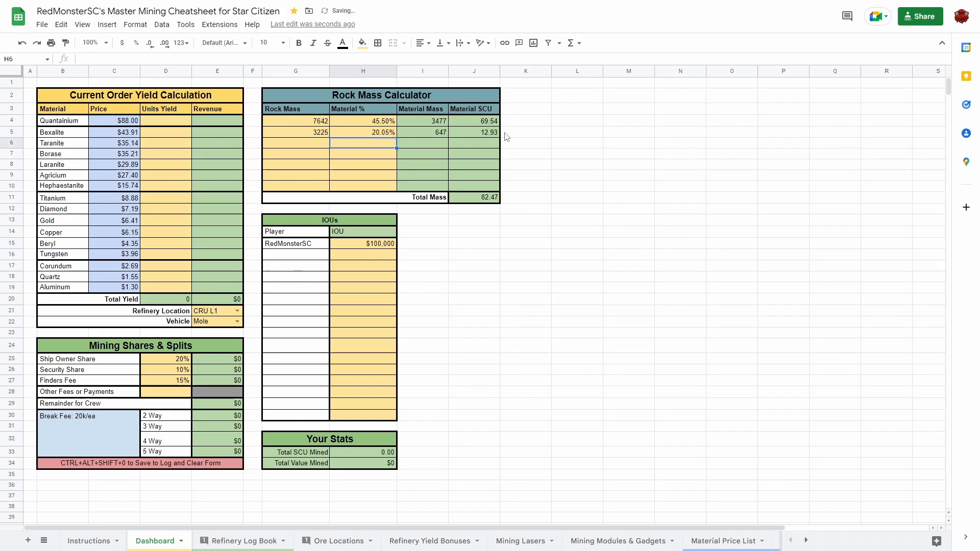
click(165, 120)
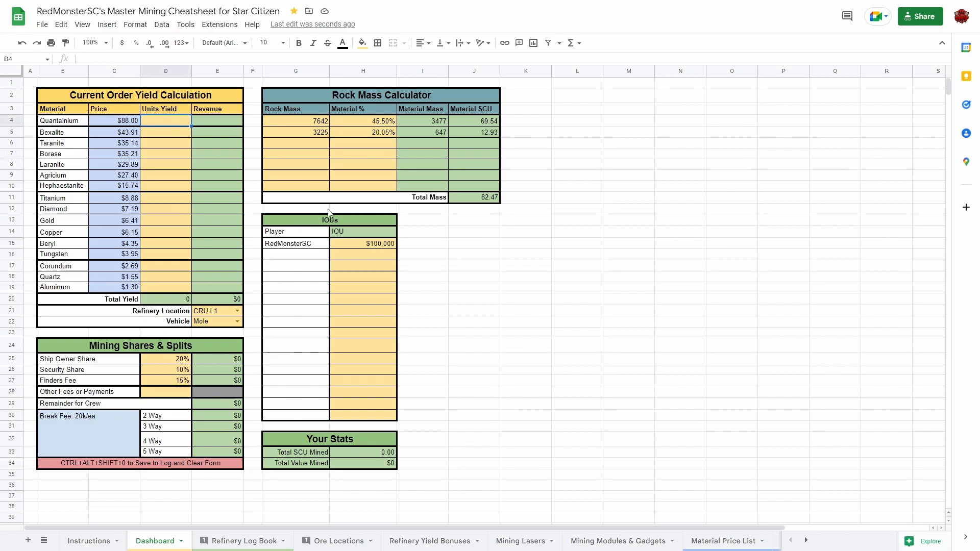
text(8145)
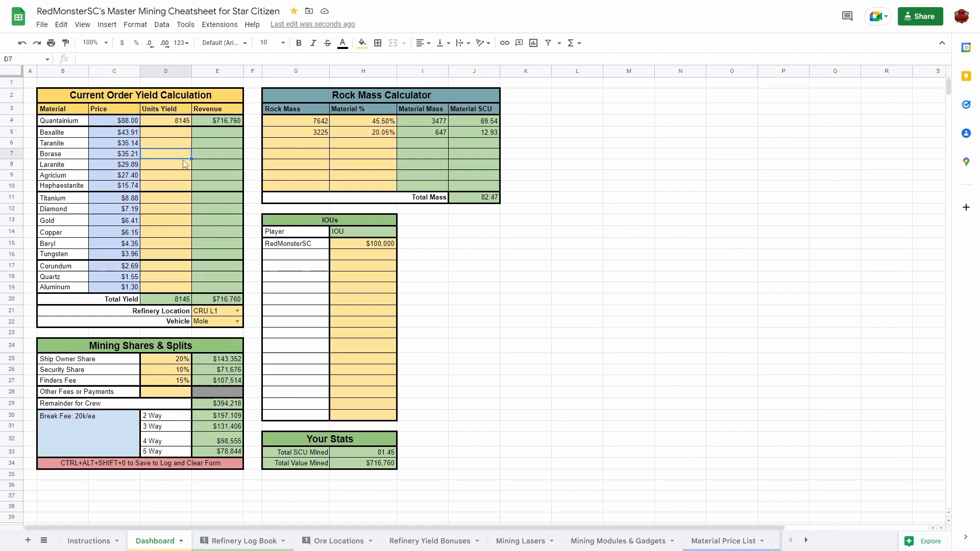
text(935)
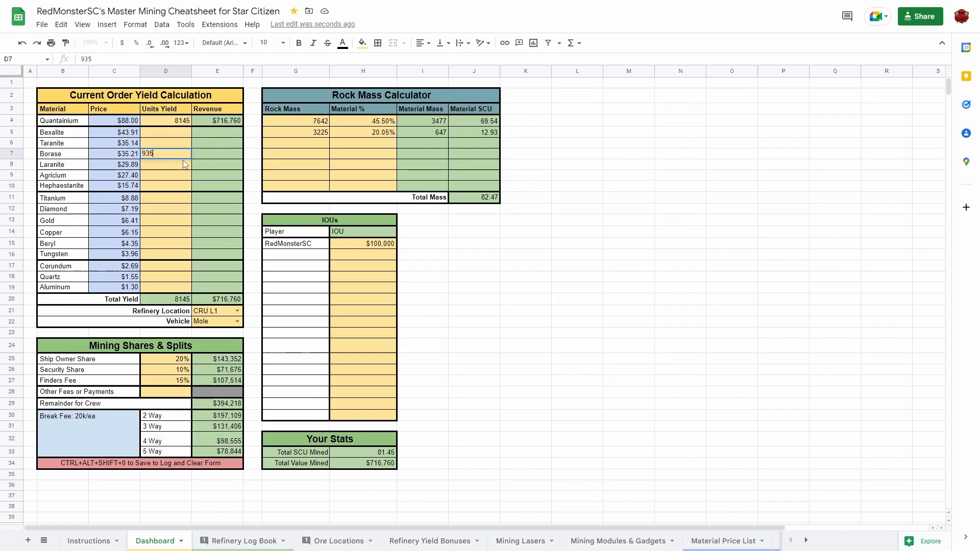
text(1)
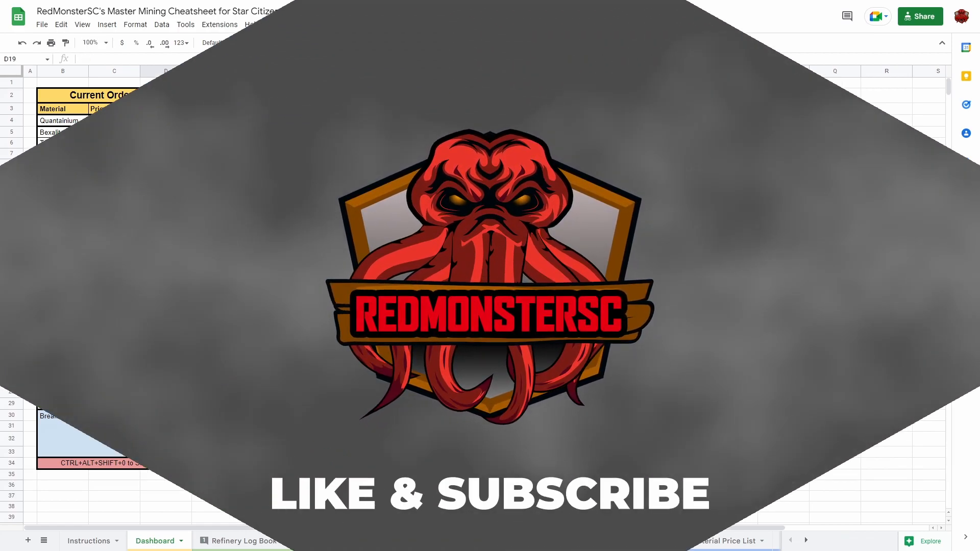
Step: Switch to the Instructions sheet tab
click(89, 541)
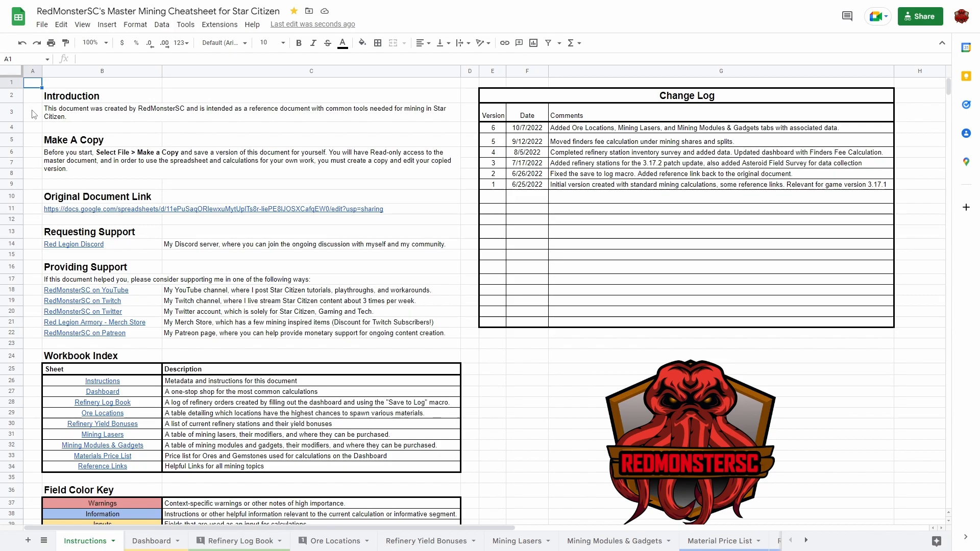
click(101, 139)
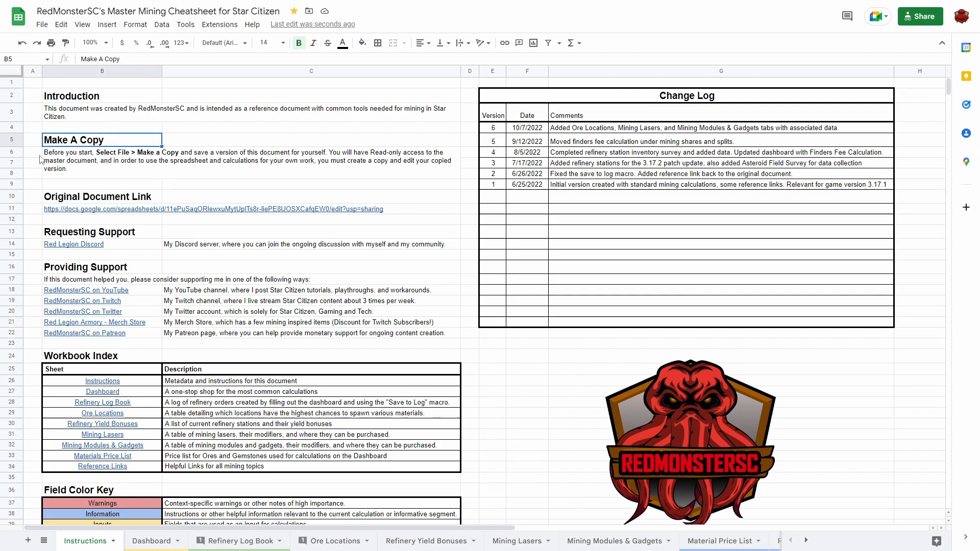
mouse_move(36, 155)
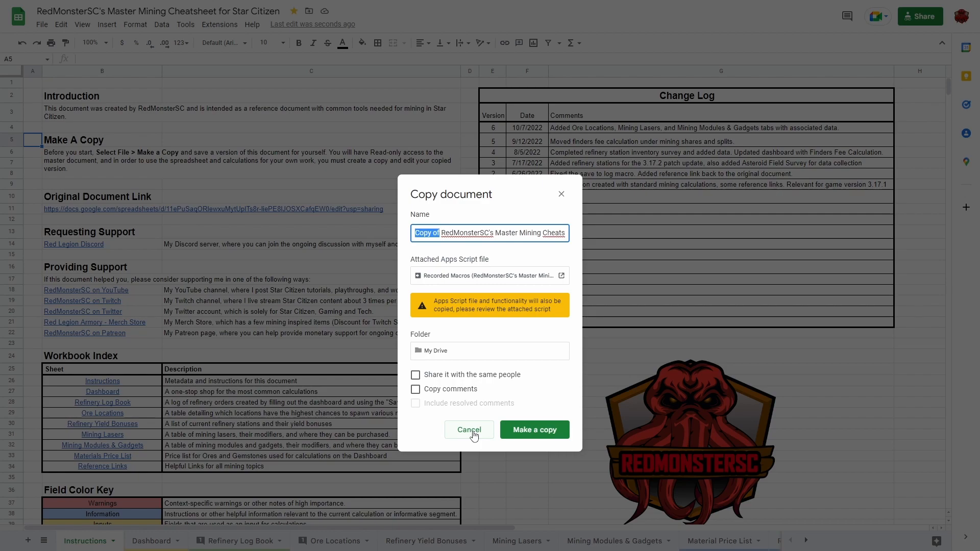
click(469, 429)
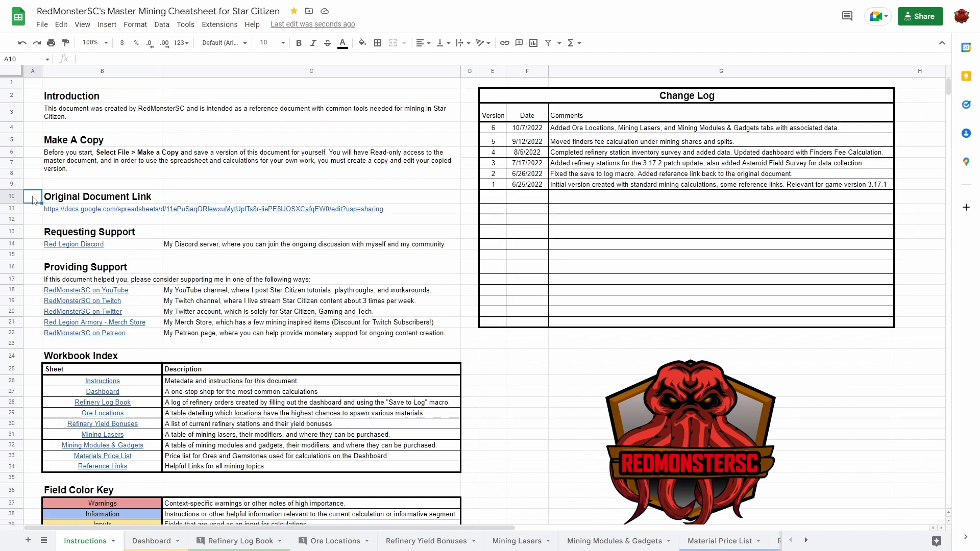
click(31, 232)
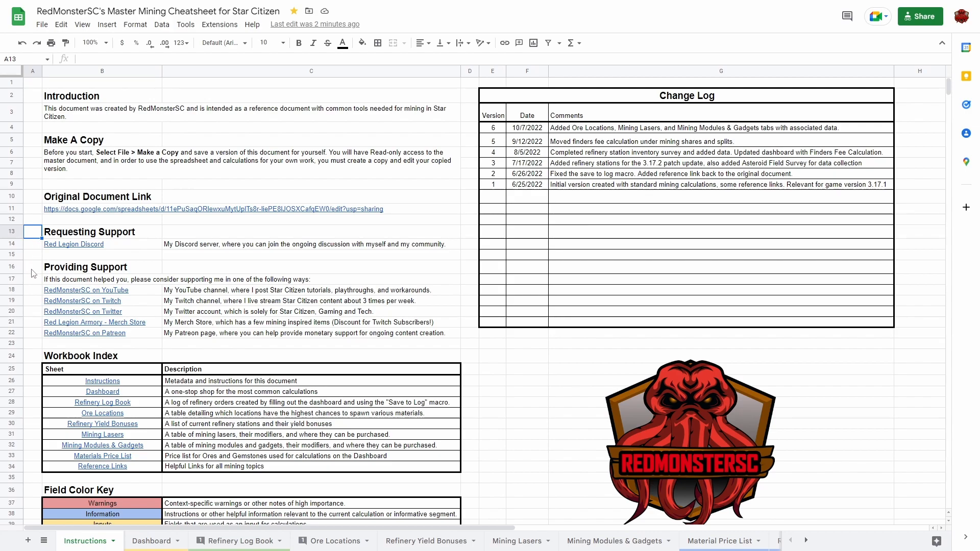
click(31, 267)
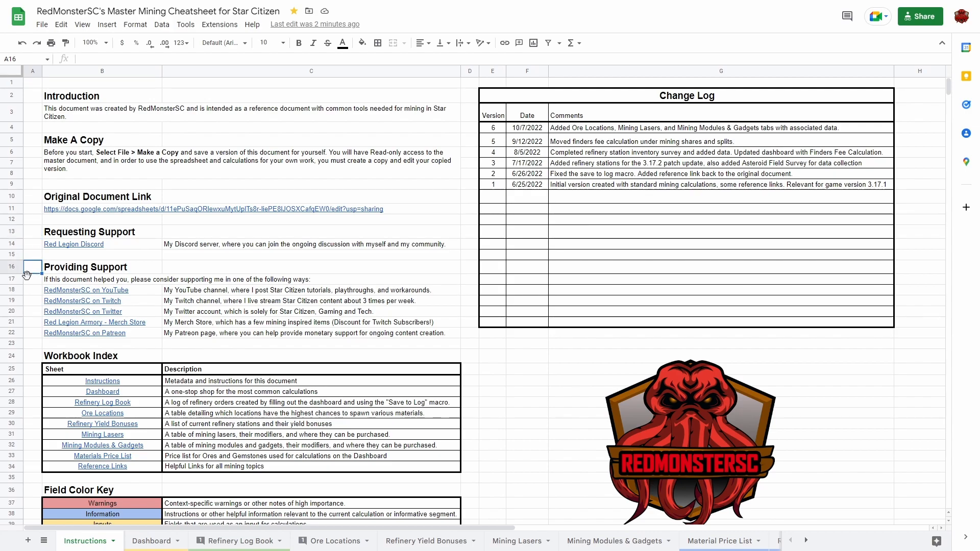
click(31, 301)
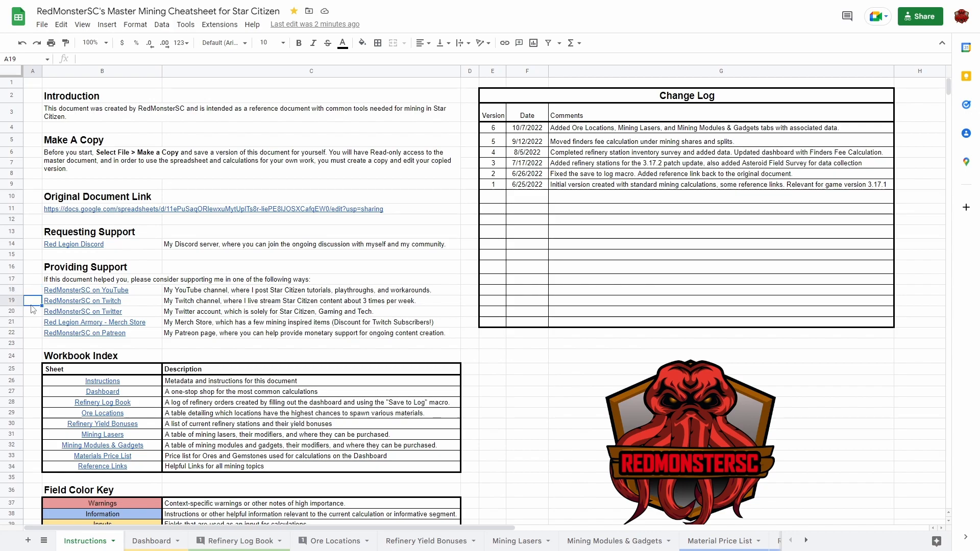
click(32, 322)
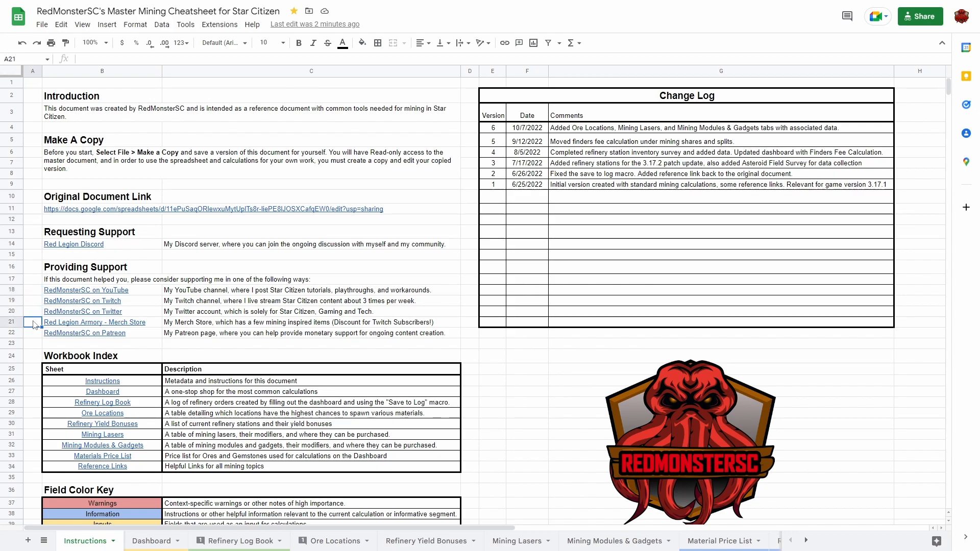
click(31, 331)
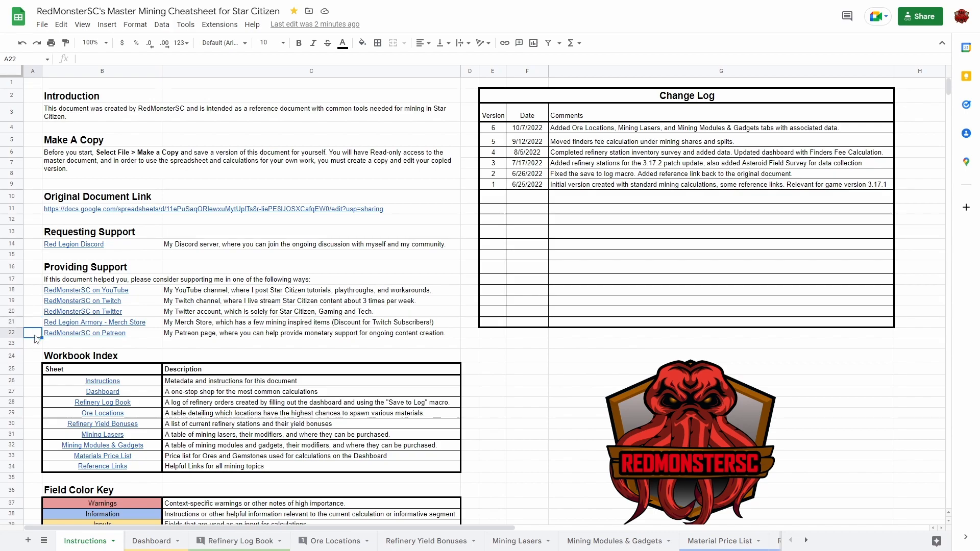
scroll(down, 3)
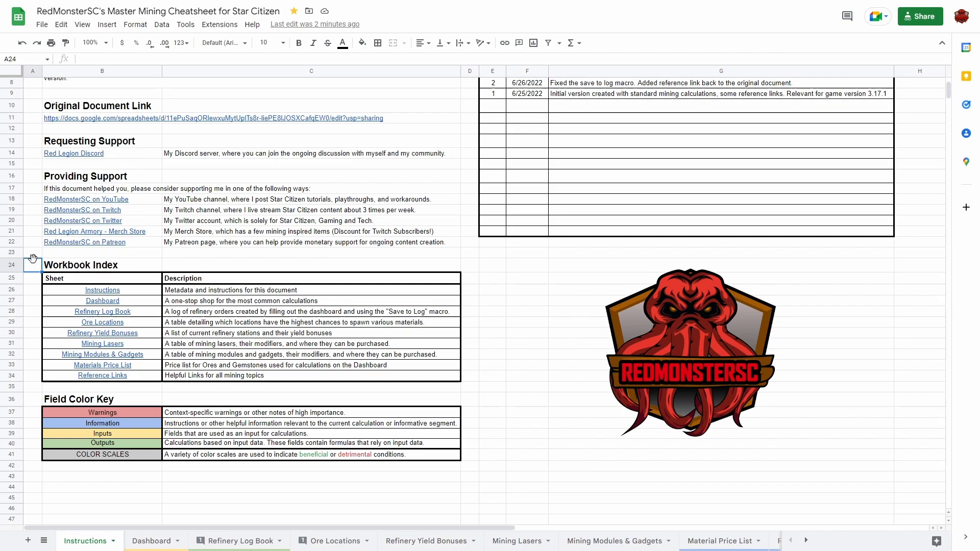
click(102, 290)
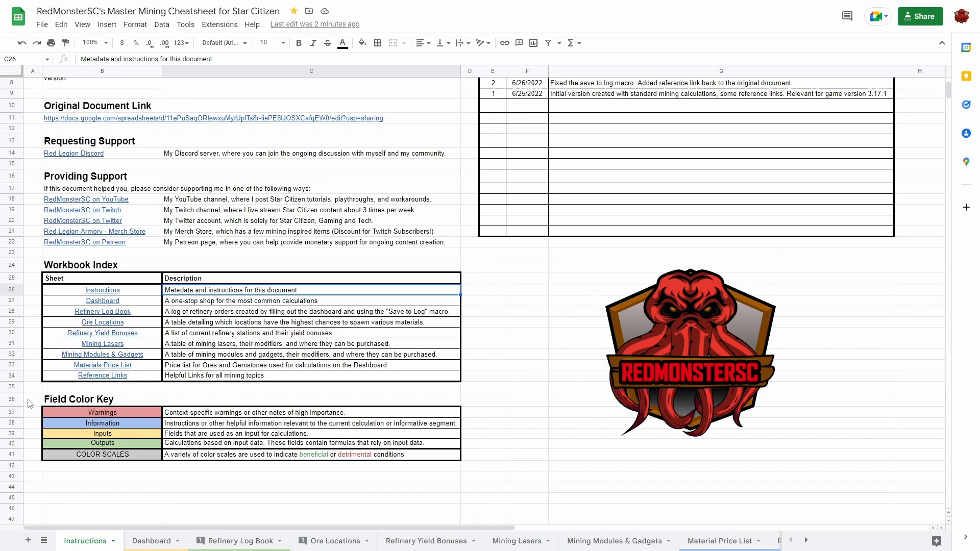
click(31, 398)
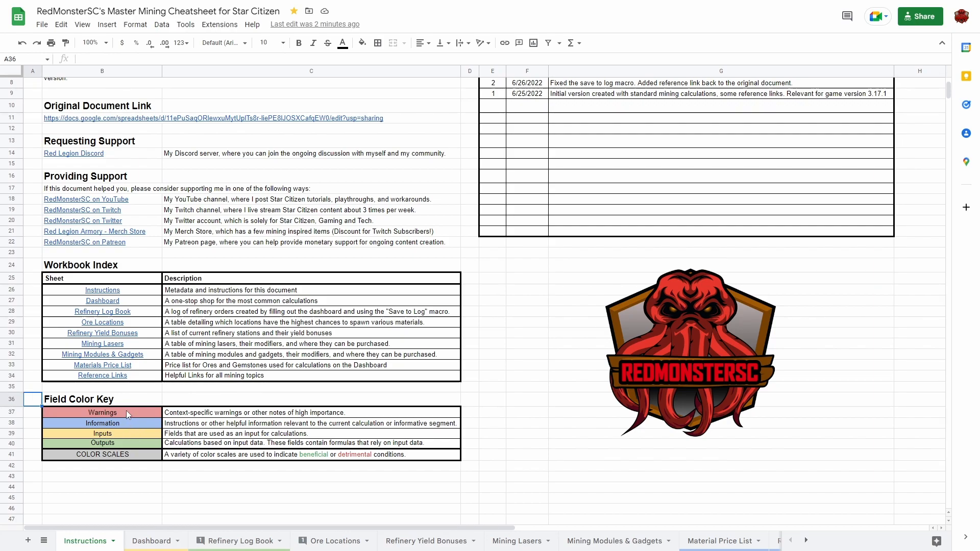
click(102, 423)
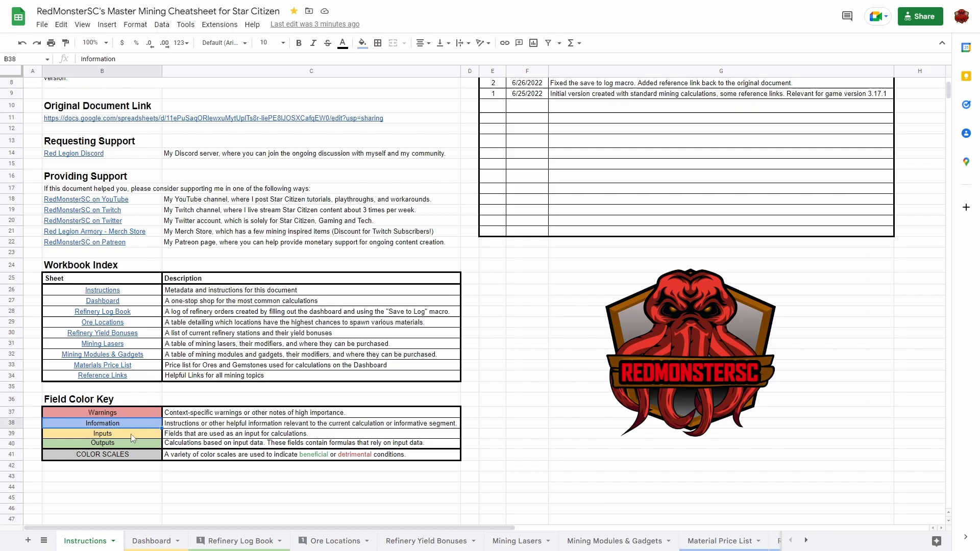
click(102, 434)
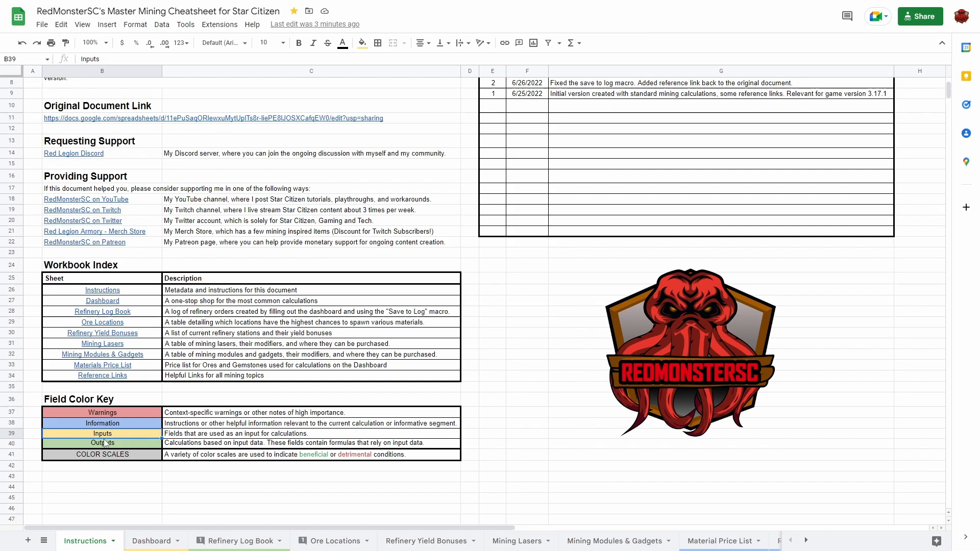
click(102, 443)
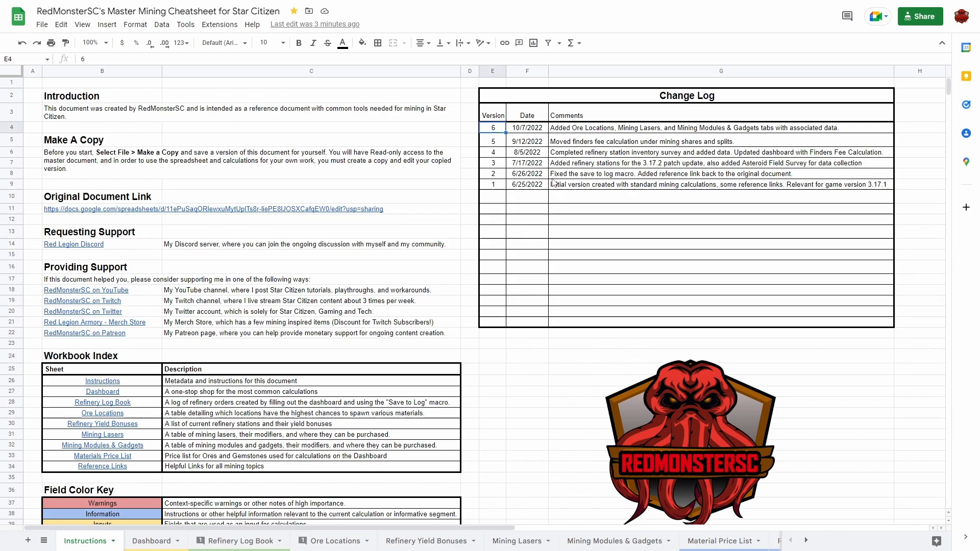
Step: Check the latest change log version, pass through the Dashboard, then open the Refinery Log Book
click(310, 244)
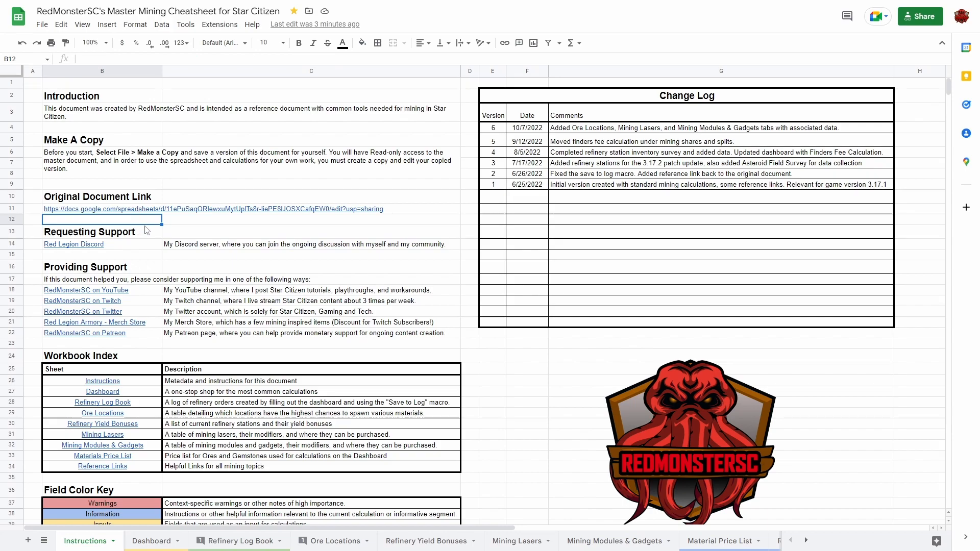
click(154, 541)
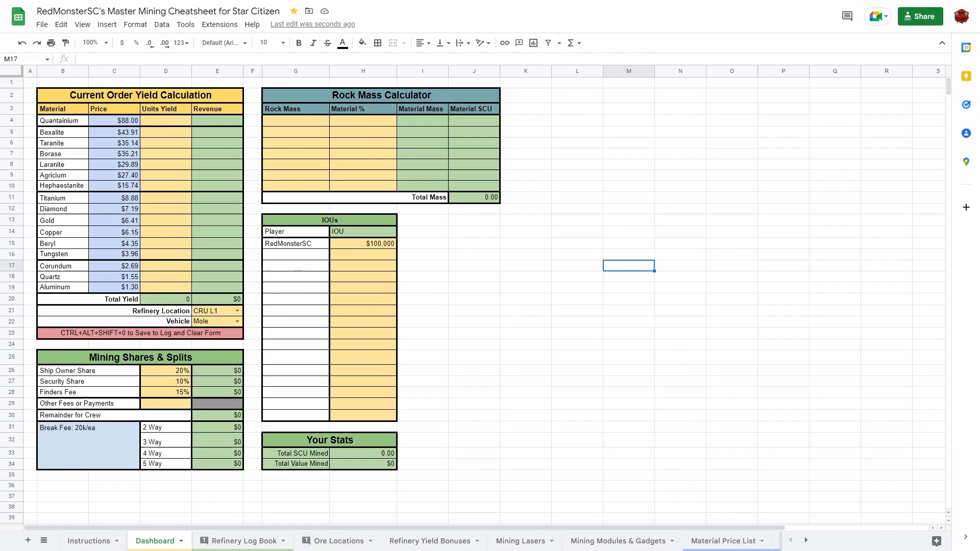
click(237, 540)
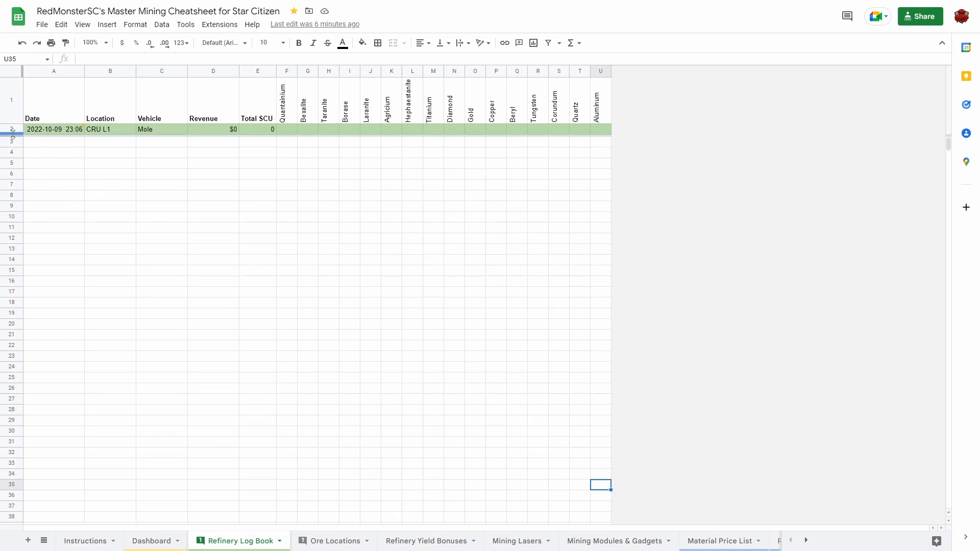
Step: Select log row 2 and show the date cell's note warning not to modify it
click(11, 129)
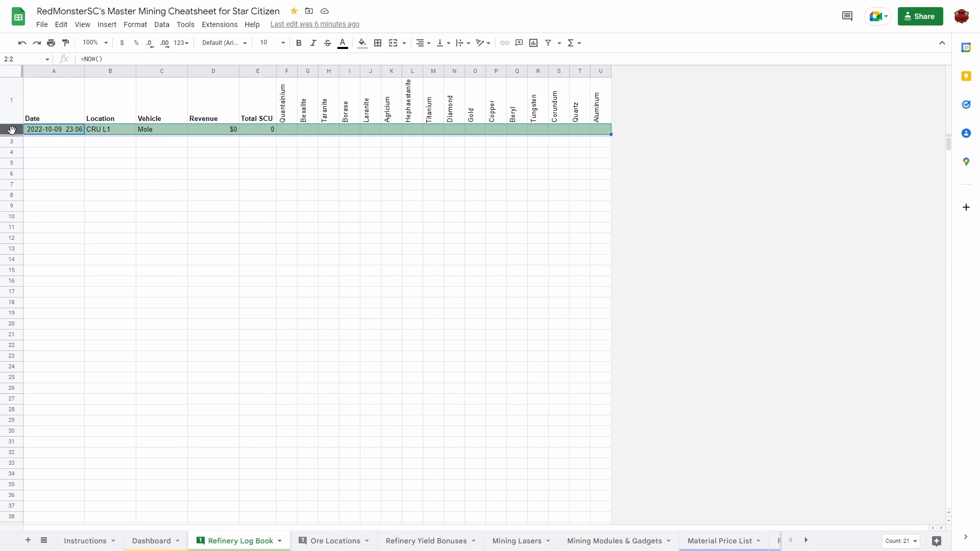
click(54, 152)
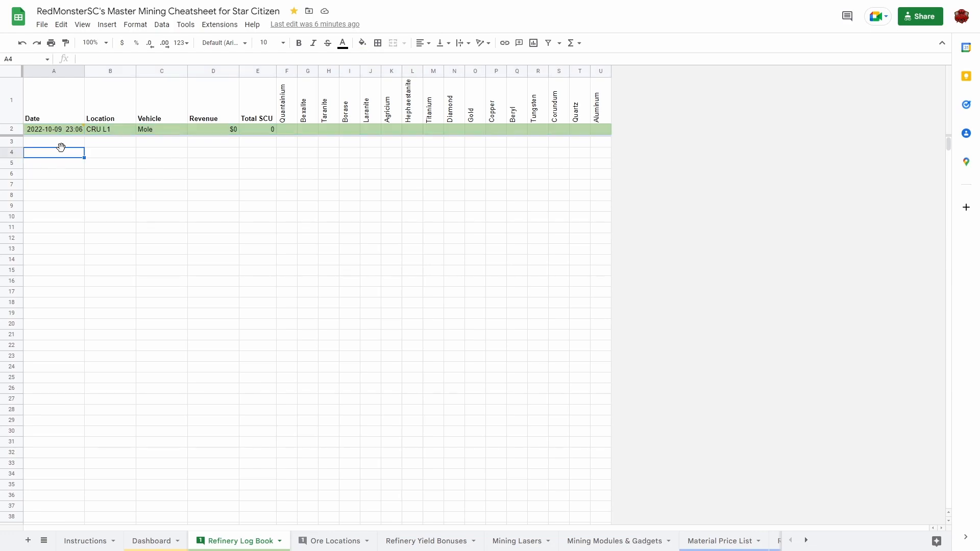
mouse_move(46, 211)
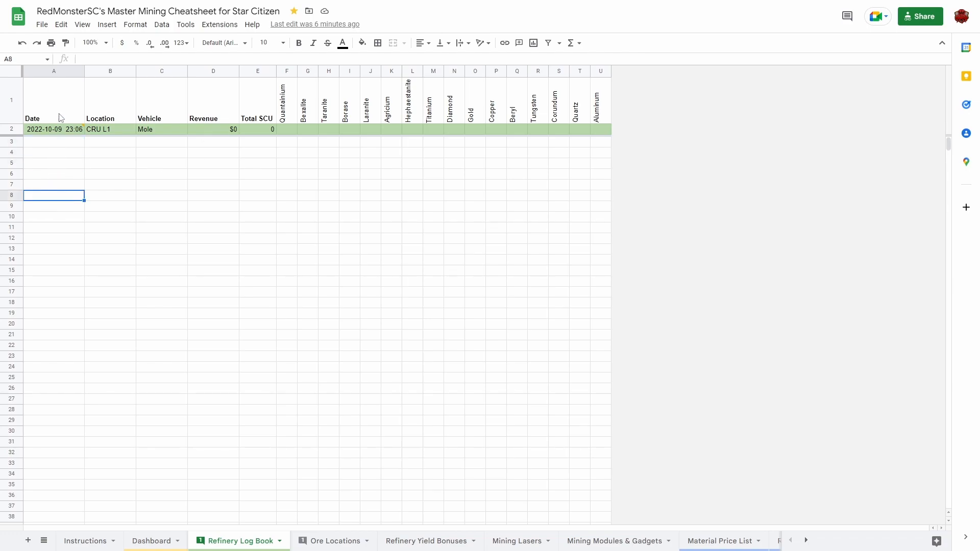
click(44, 129)
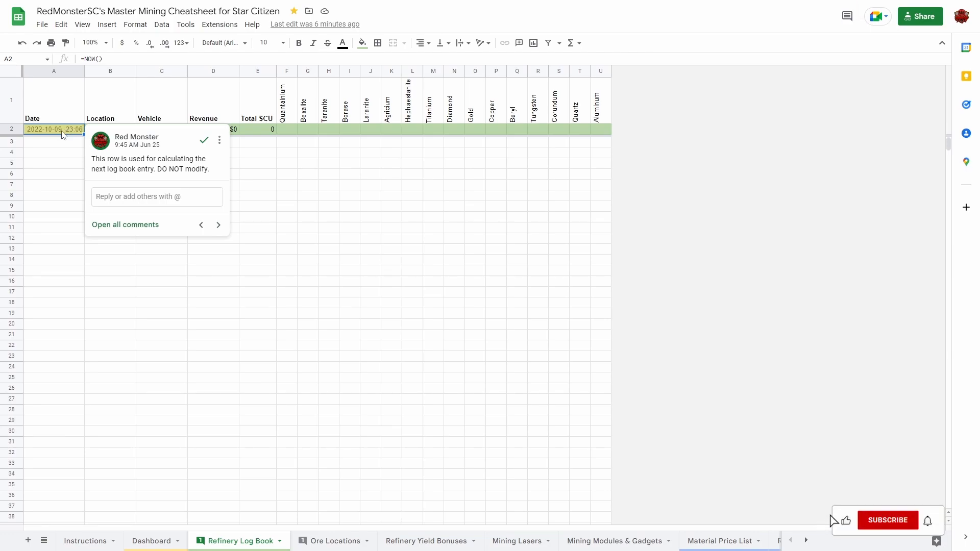
click(887, 520)
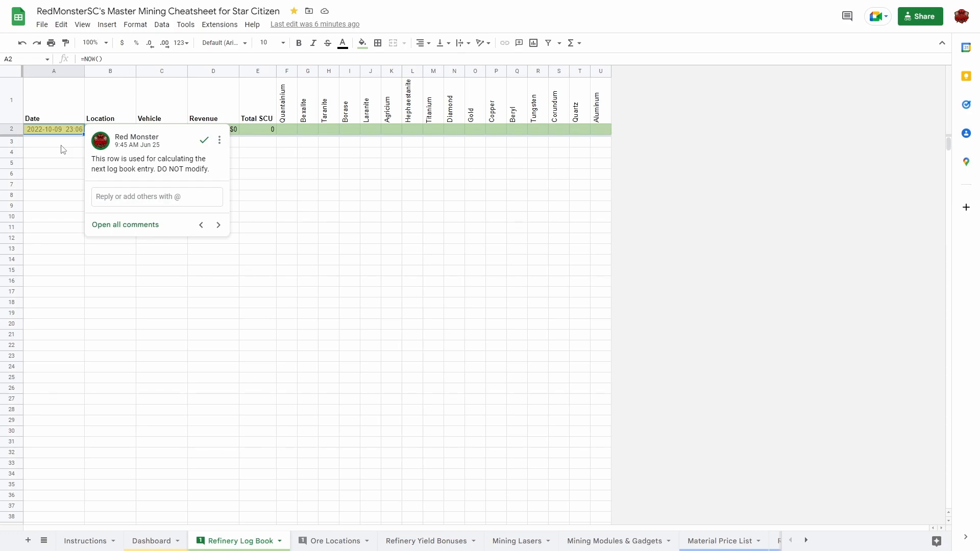
click(335, 540)
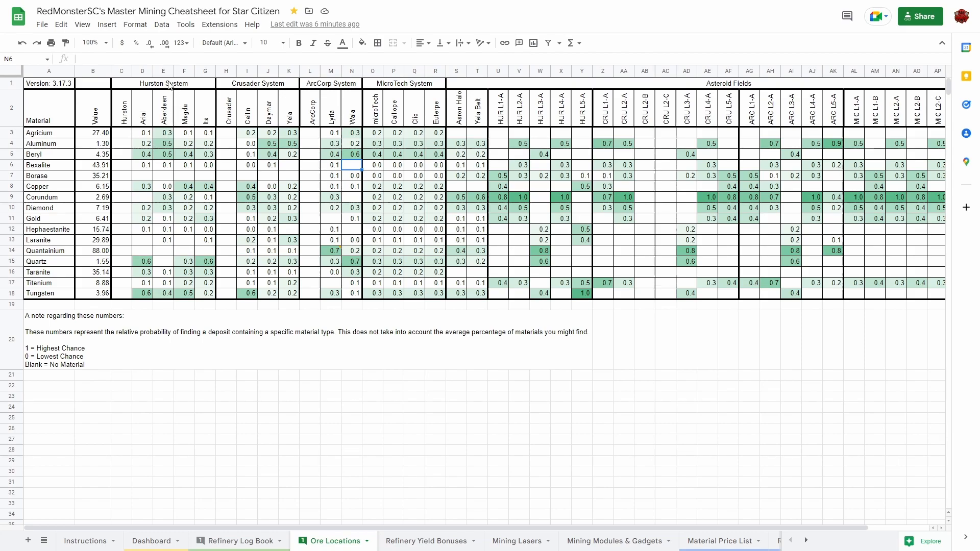
Step: Check deposit chances for Beryl, Aluminum, Corundum and Bexalite, then view Refinery Yield Bonuses
click(48, 154)
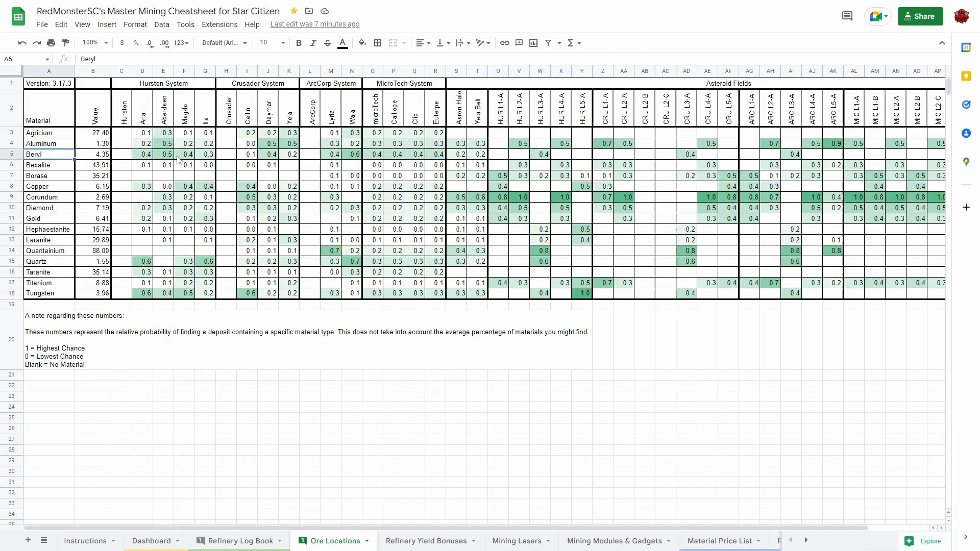
click(248, 143)
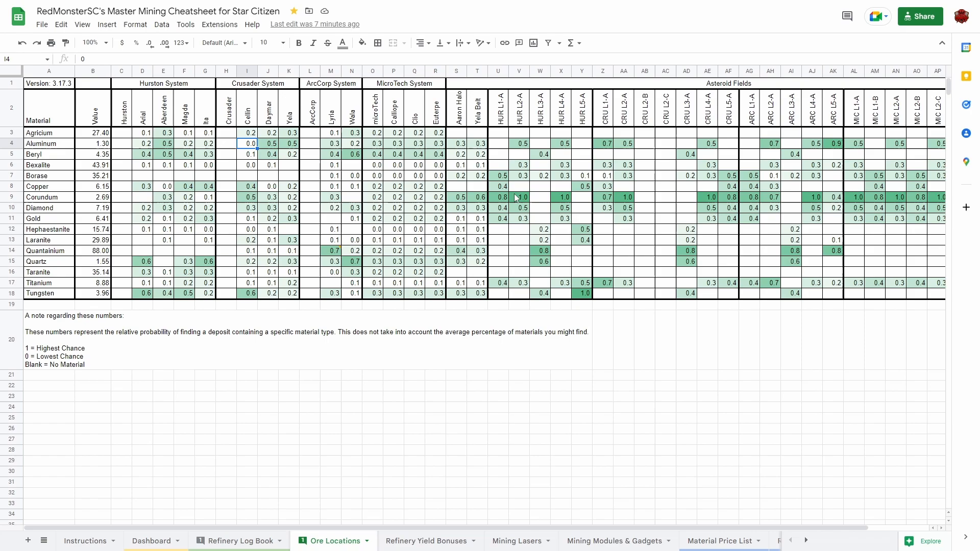
click(519, 197)
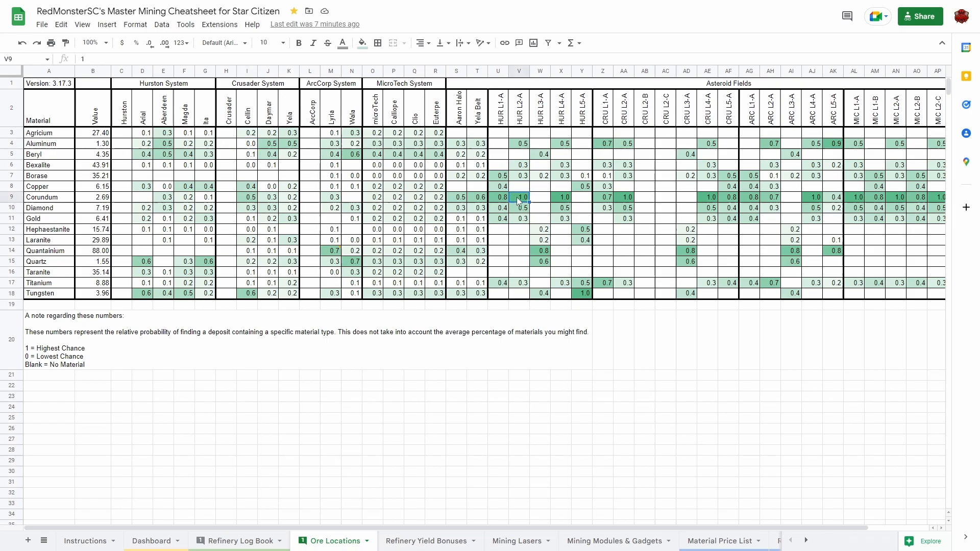
click(540, 386)
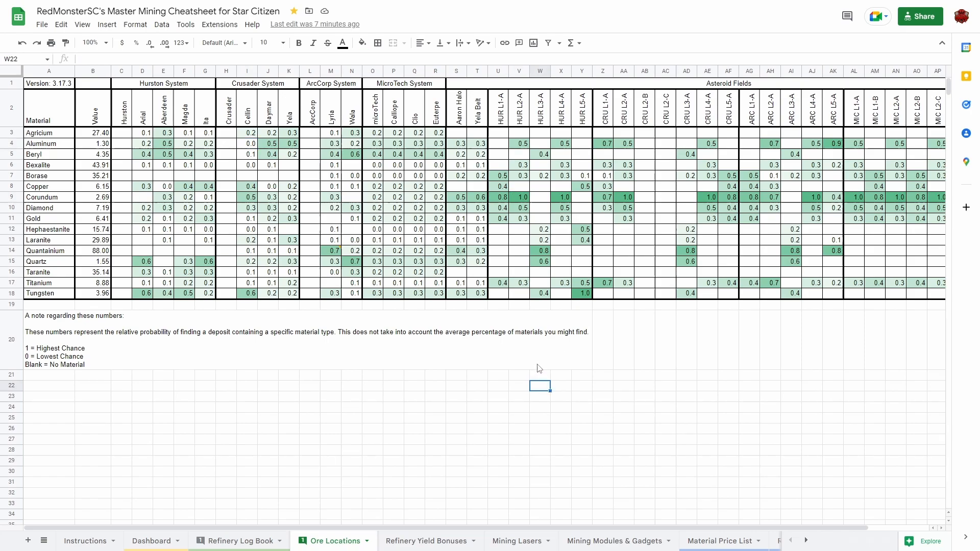
mouse_move(381, 170)
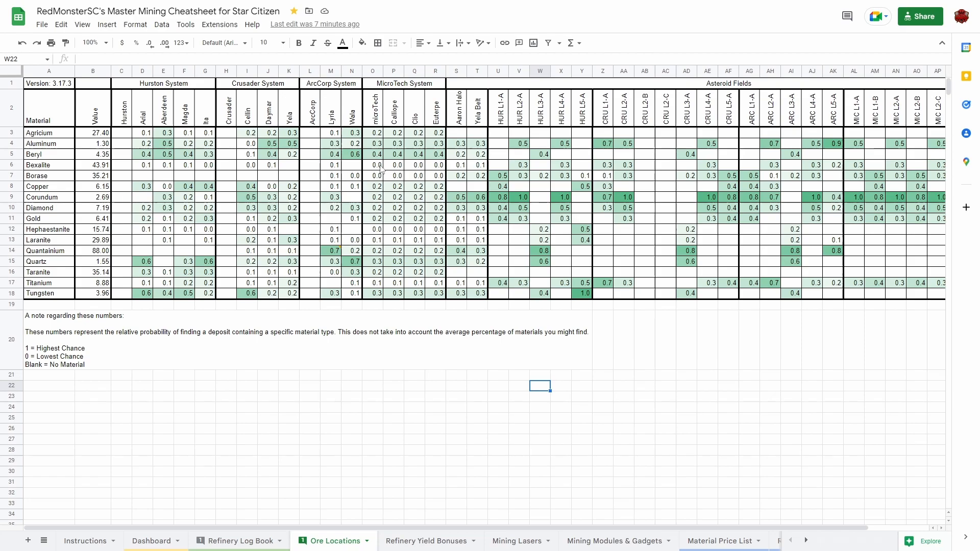
click(373, 164)
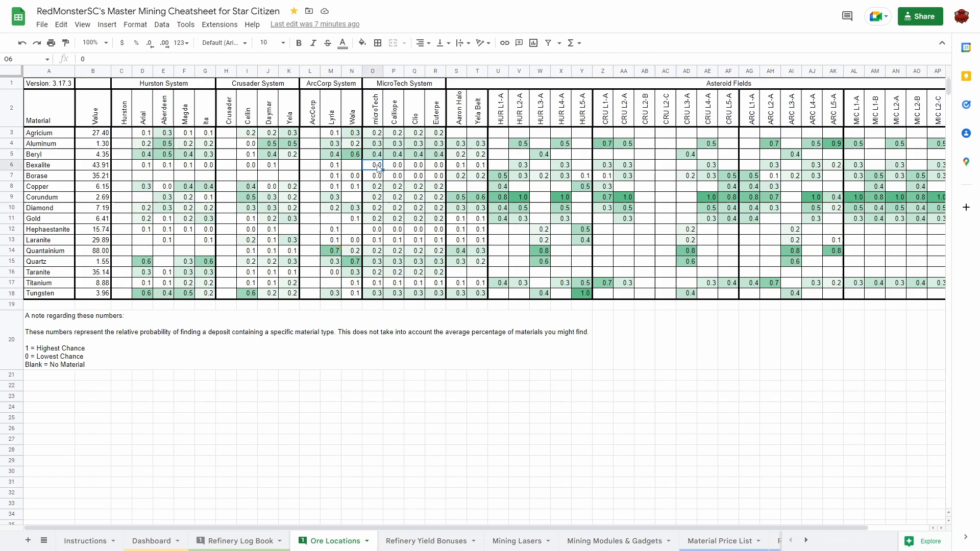
click(351, 164)
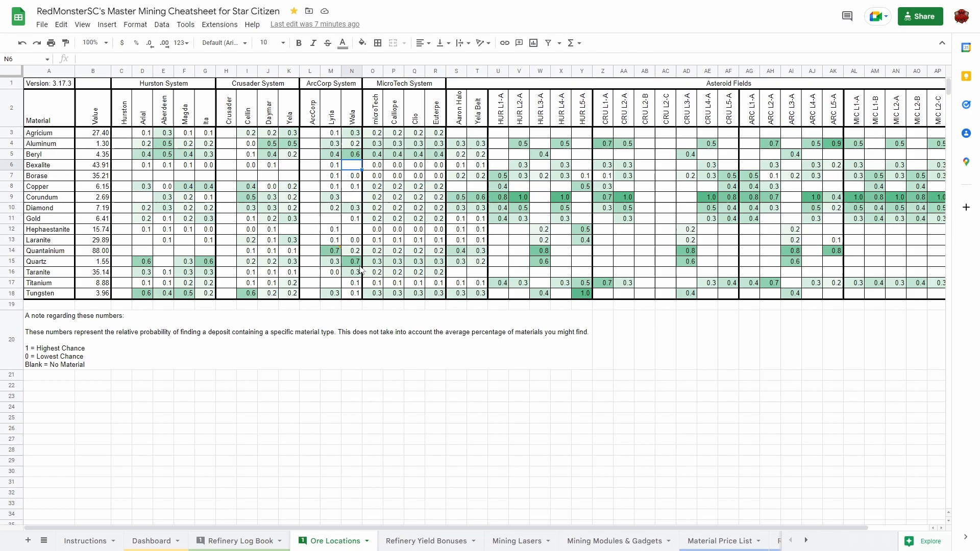
click(427, 541)
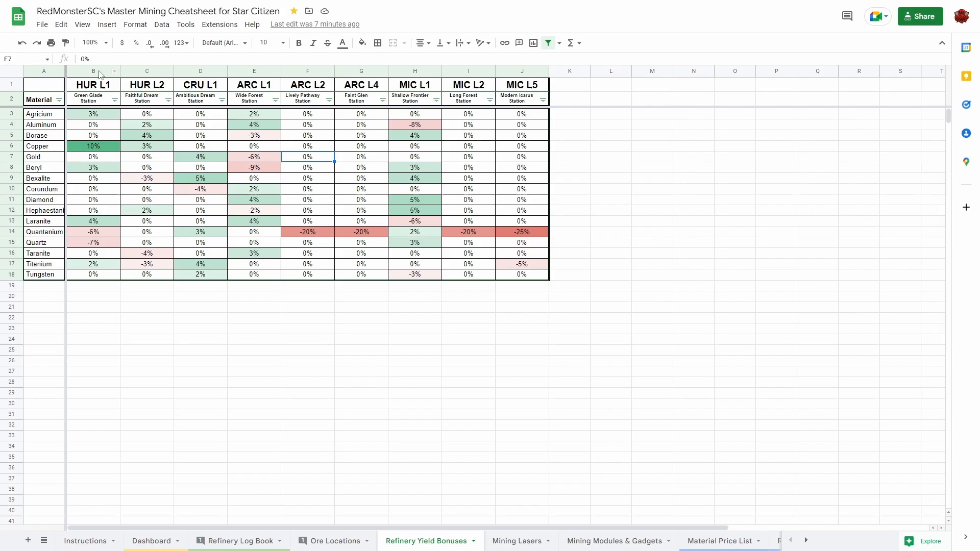
click(93, 232)
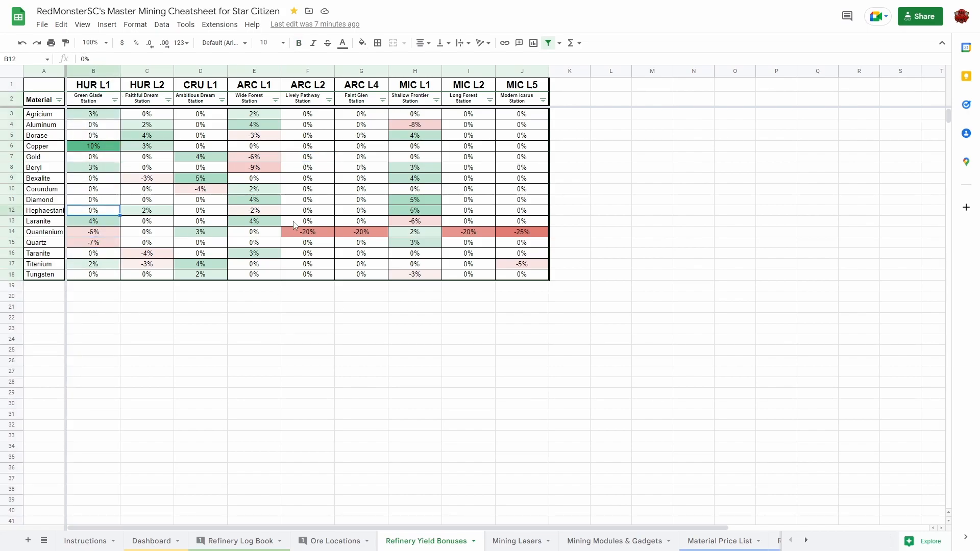
mouse_move(131, 237)
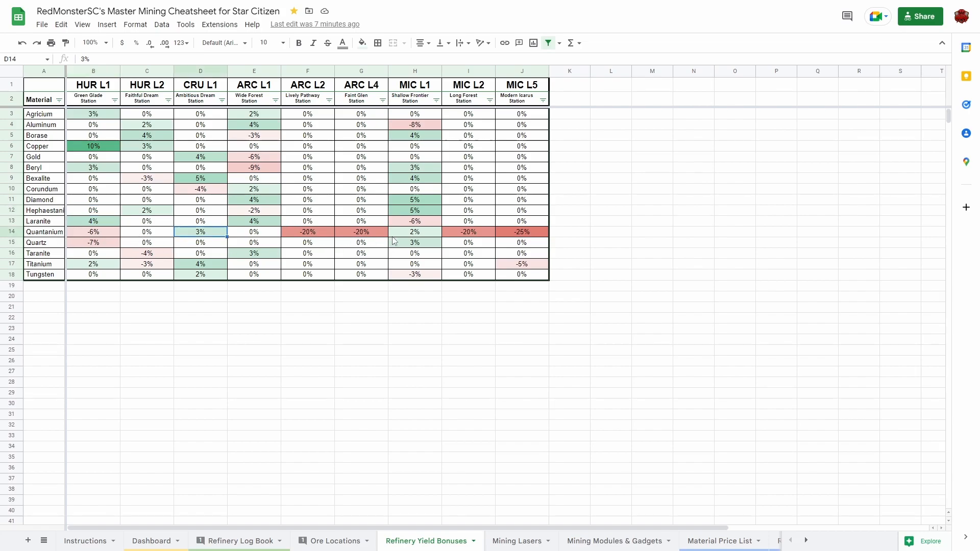
click(521, 231)
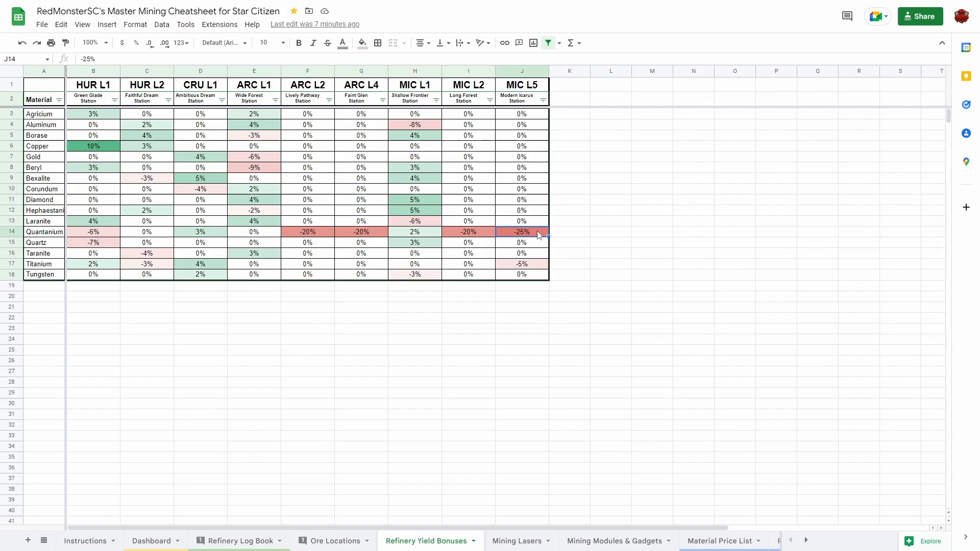
click(517, 540)
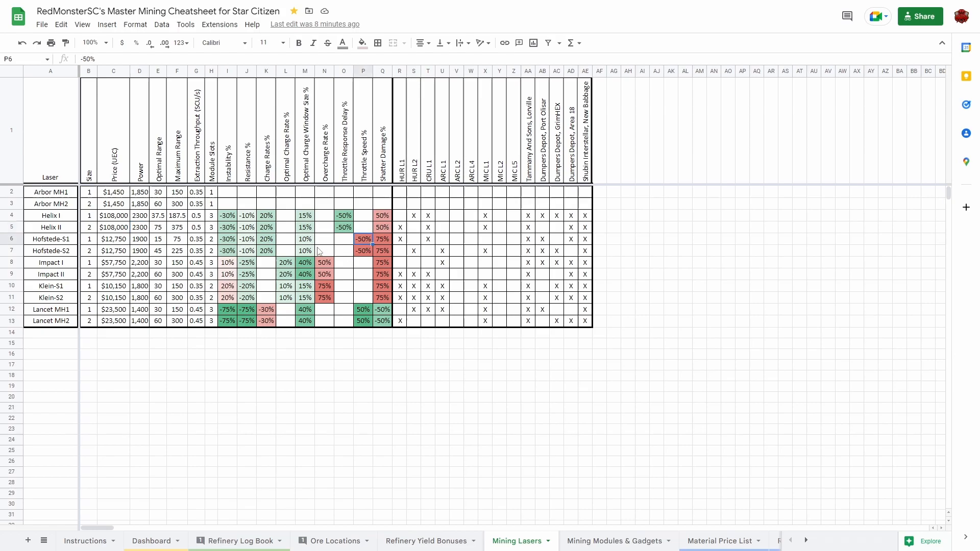
mouse_move(430, 241)
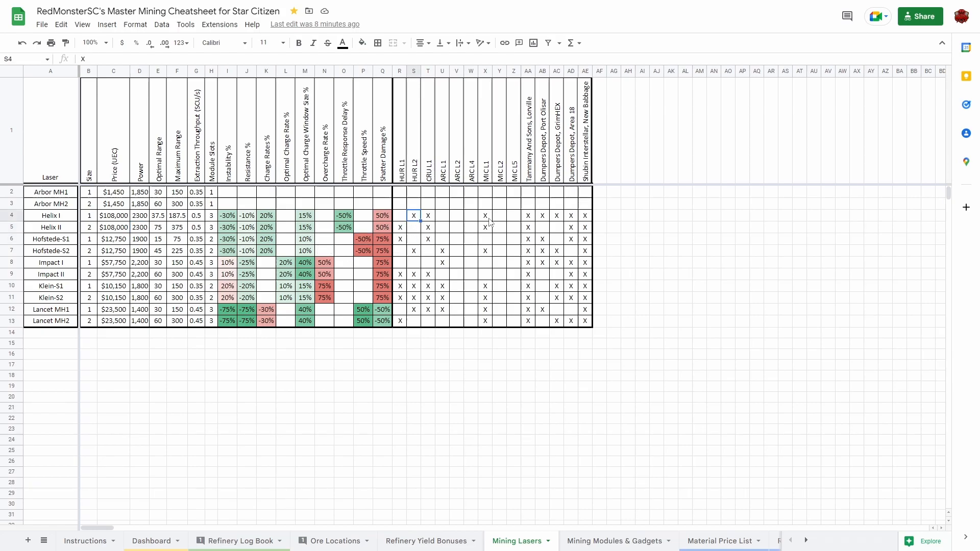
Step: Confirm on the Mining Lasers sheet that Helix I is sold at Lorville
click(528, 215)
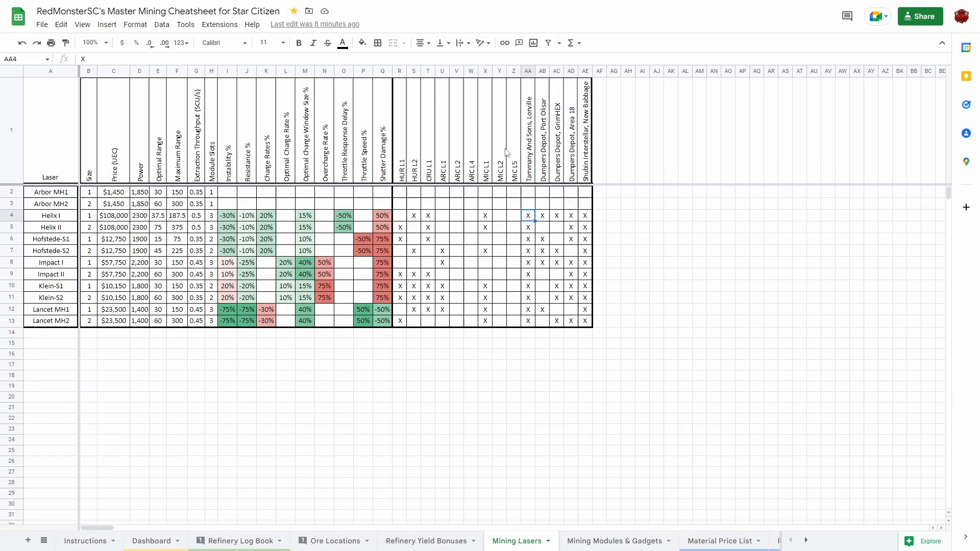
mouse_move(606, 540)
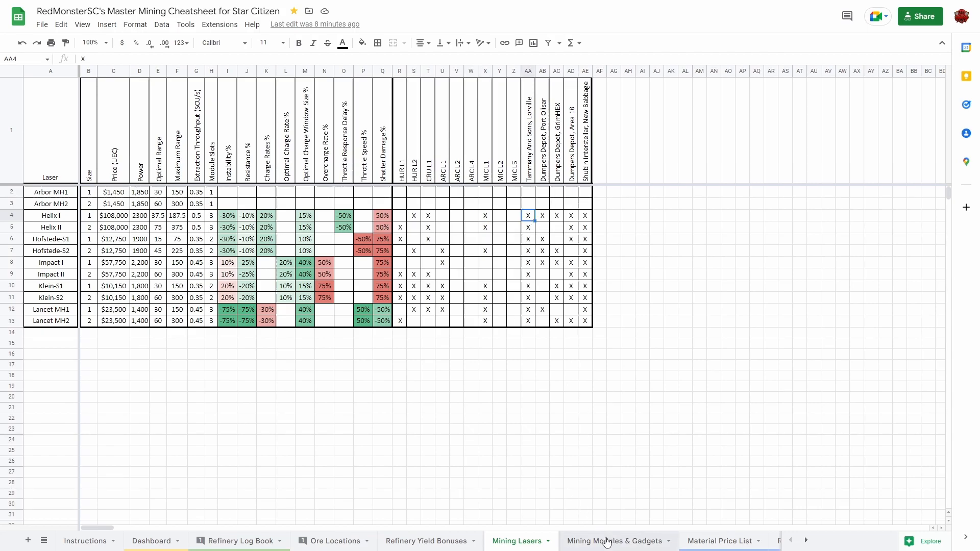
Step: Switch to the Mining Modules & Gadgets sheet and scroll through its module list
click(616, 540)
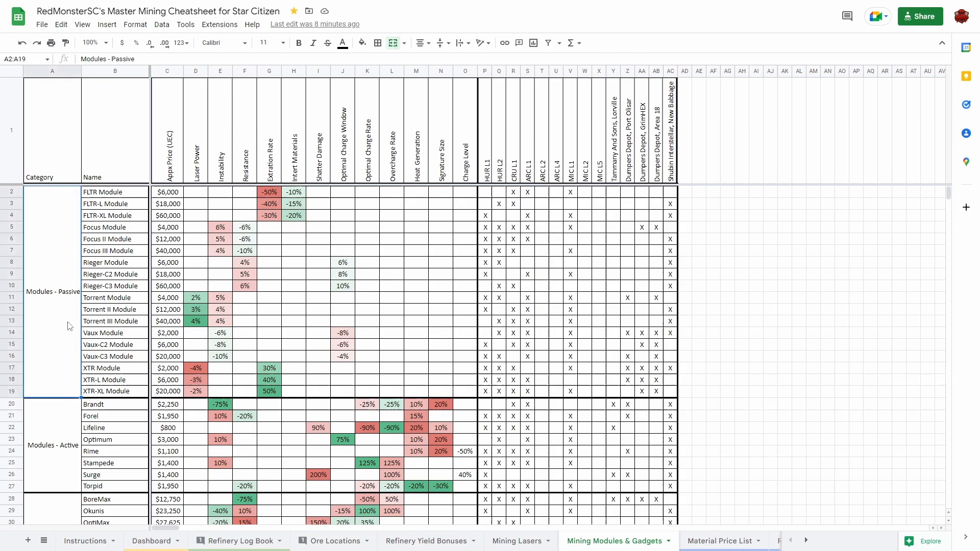
scroll(down, 3)
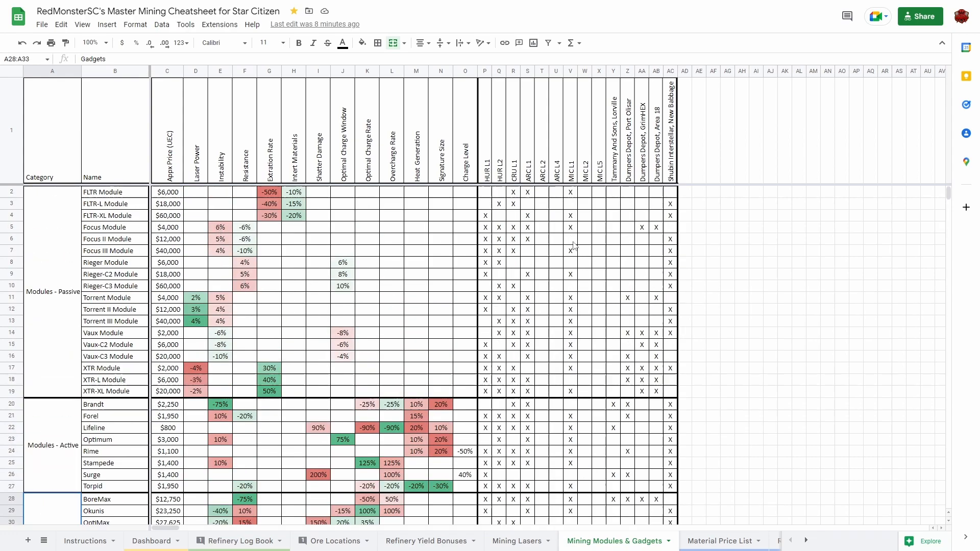
Step: Switch to the Material Price List and select the $88.00 Quantainium price
click(718, 541)
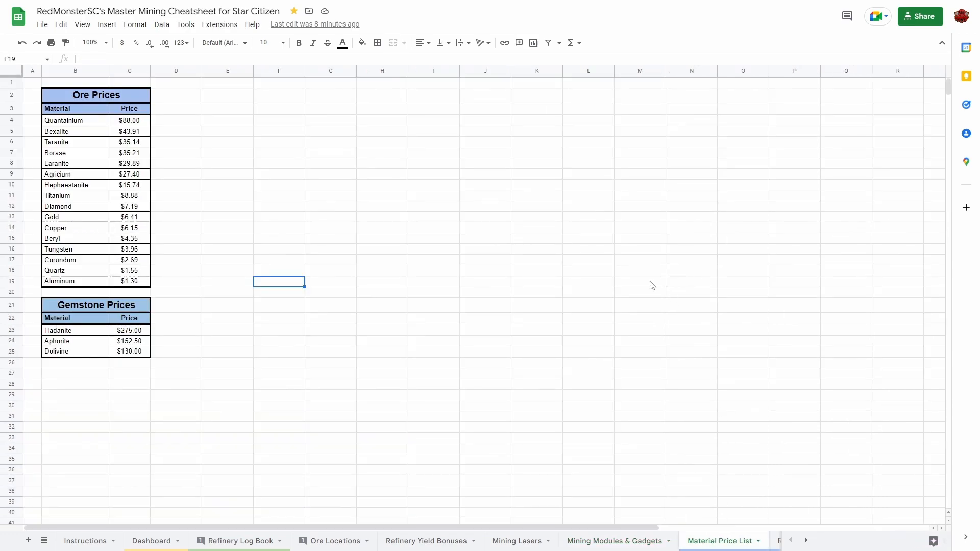
mouse_move(143, 124)
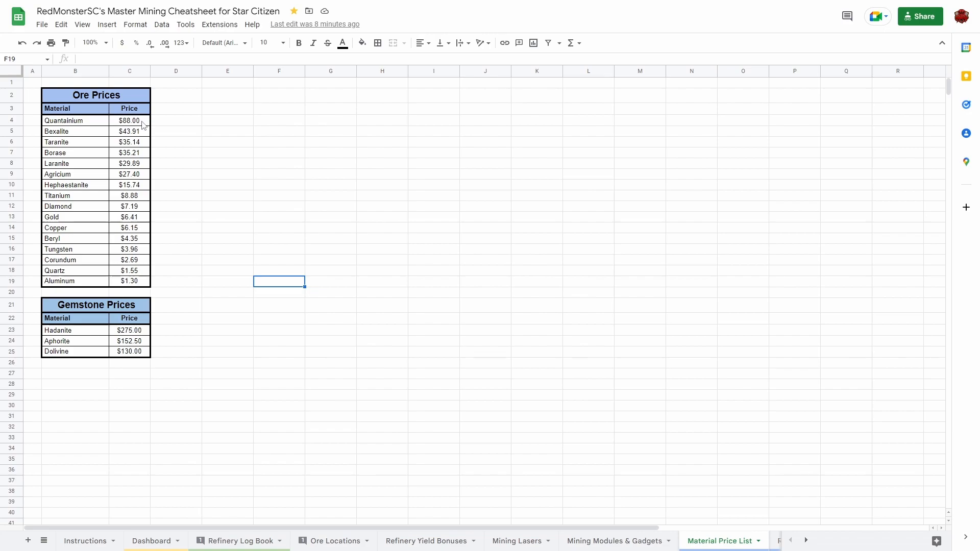
click(129, 120)
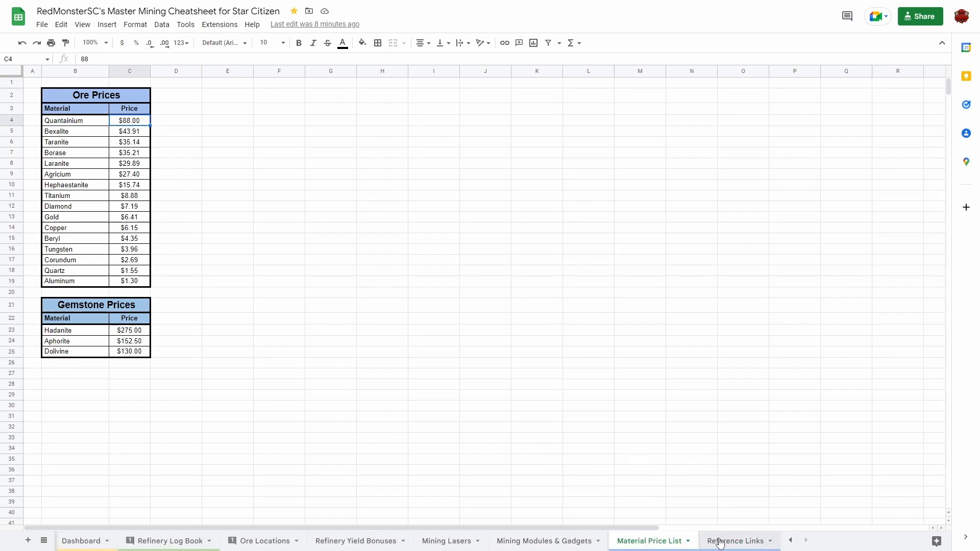
Step: Browse the RedMonsterSCs cheatsheet link and mining videos section, then return to the Dashboard
click(735, 541)
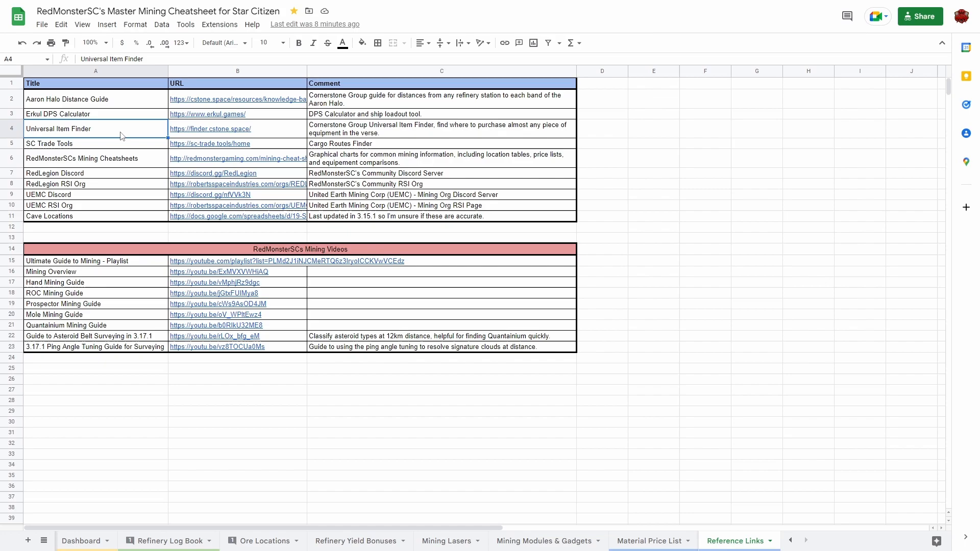
click(95, 158)
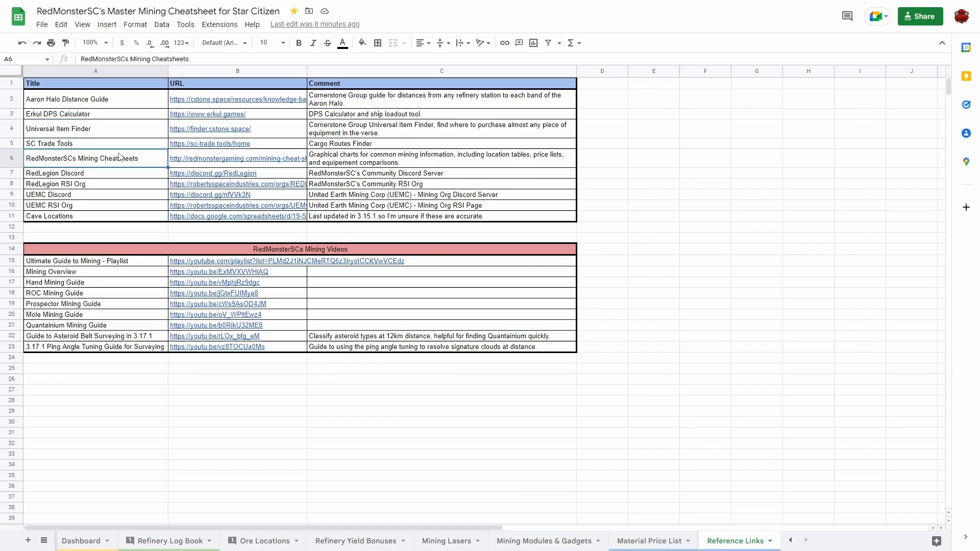
mouse_move(111, 184)
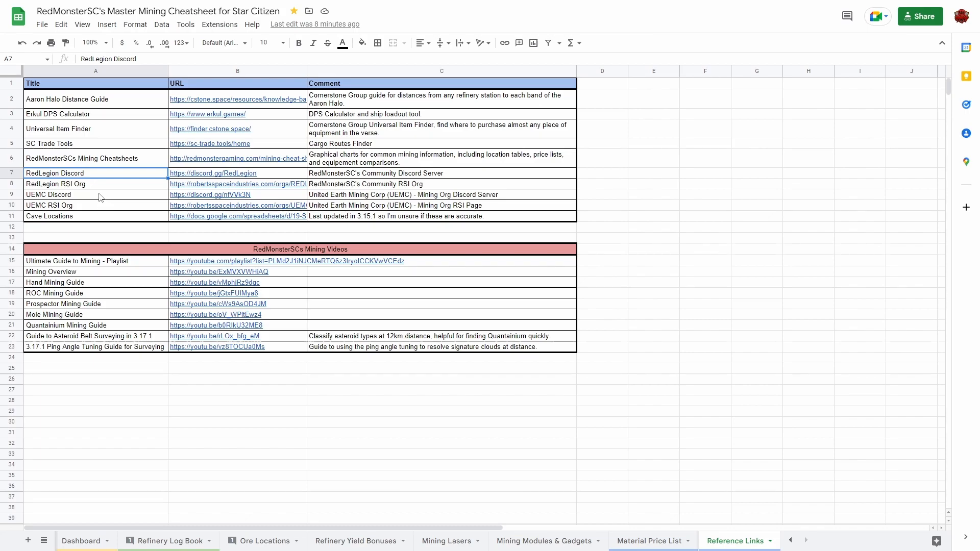
click(95, 194)
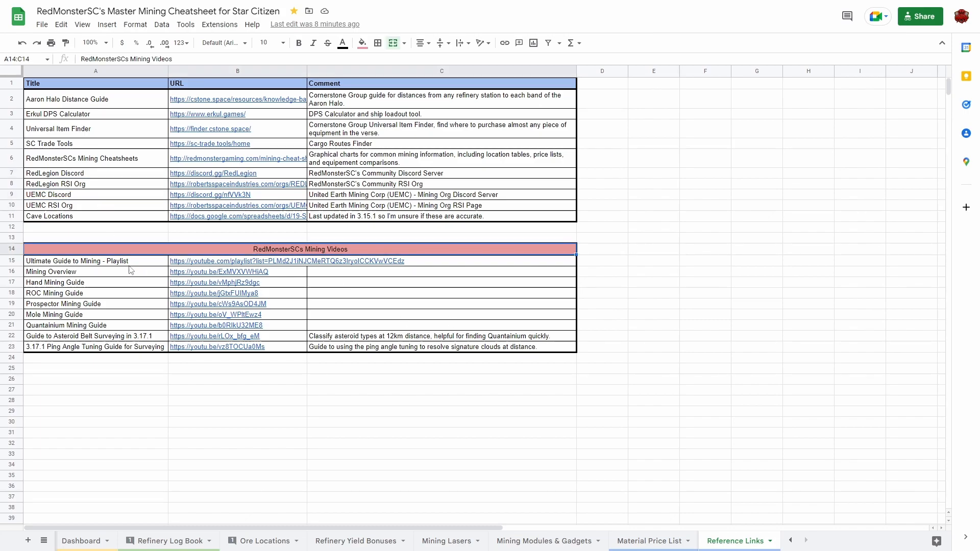
click(95, 293)
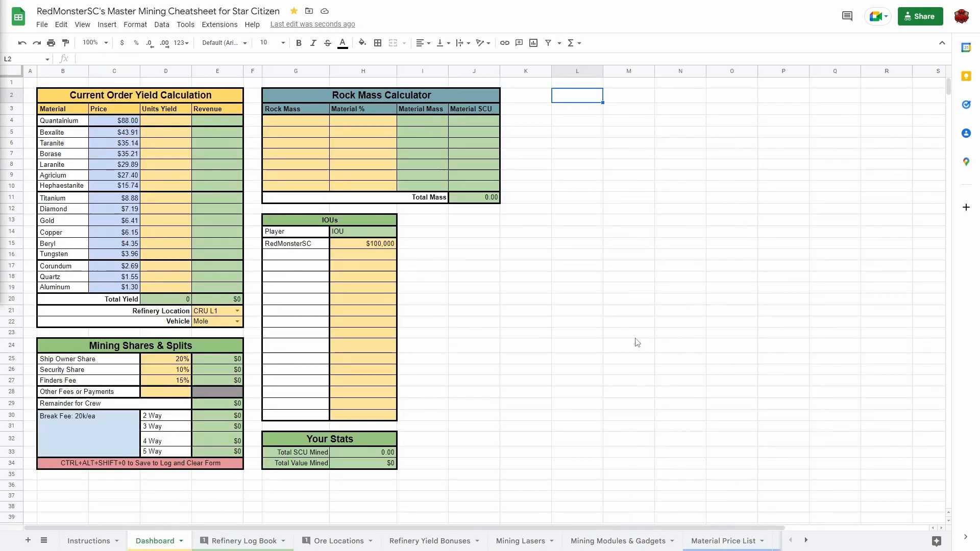
Step: Re-enter the first rock's mass as 7642 and inspect the Material SCU formula
click(679, 298)
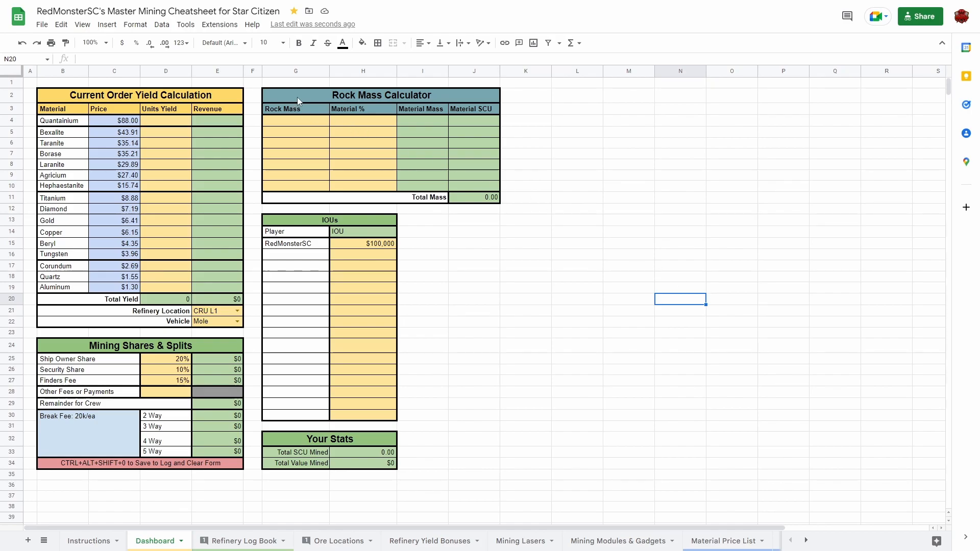
click(295, 121)
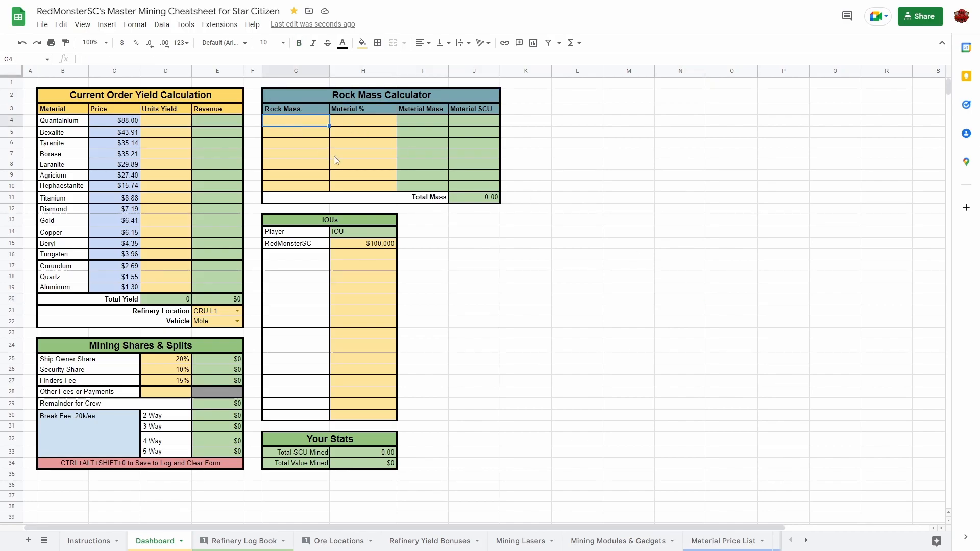
click(362, 120)
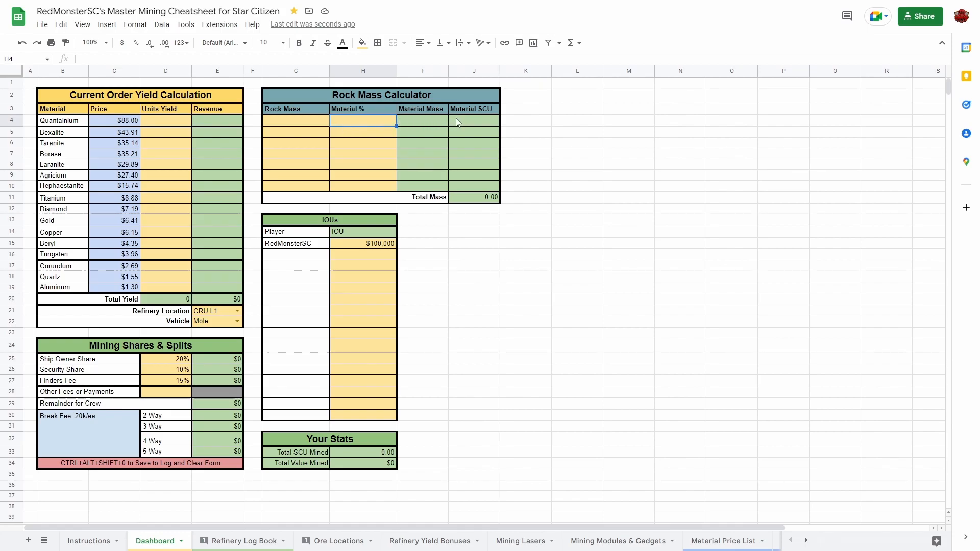
click(295, 120)
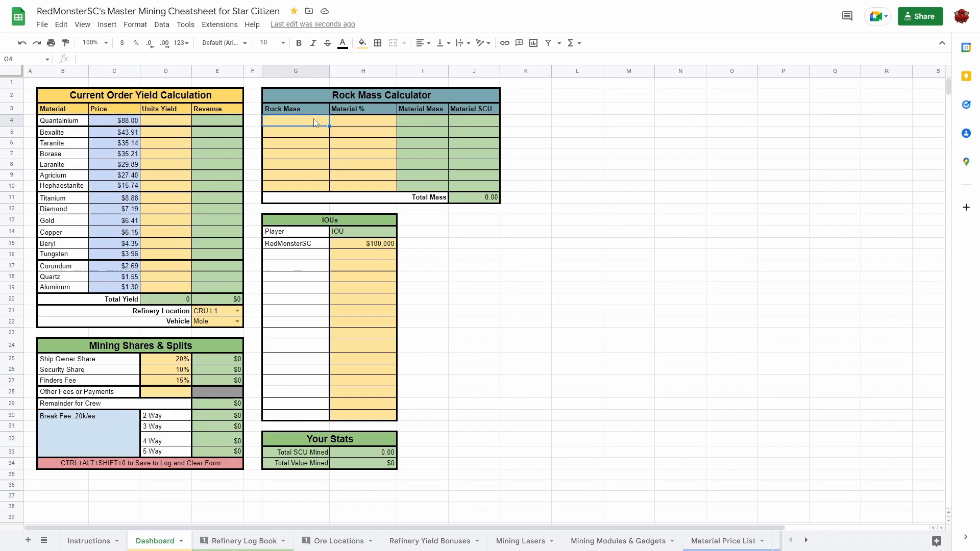
text(7642)
click(363, 120)
text(45.5)
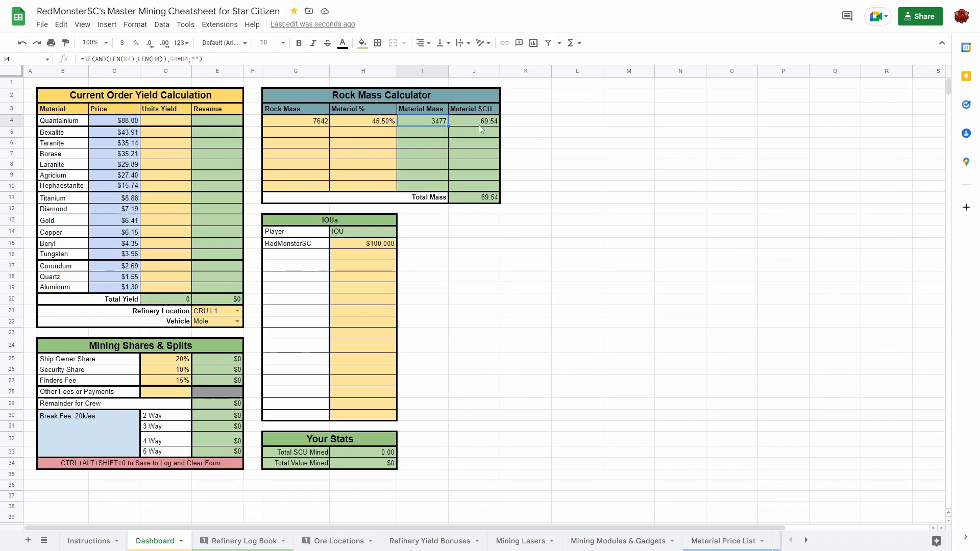
click(473, 120)
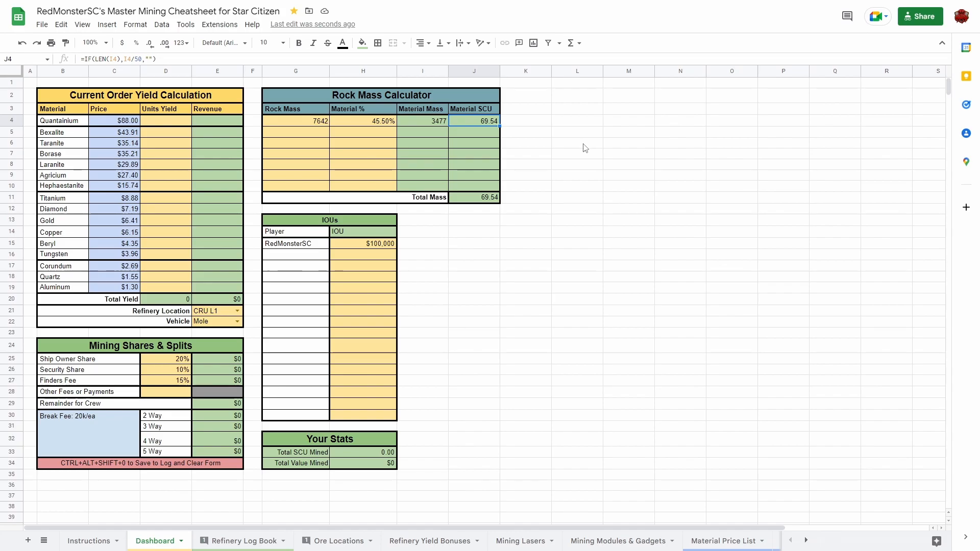
Step: Enter the second rock's mass 3225 at 20.05%
click(295, 131)
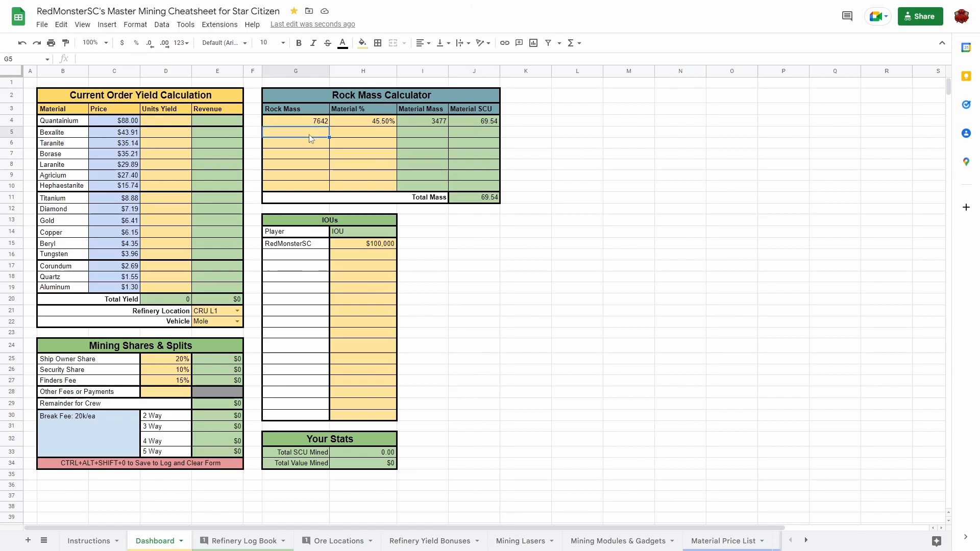
text(3225)
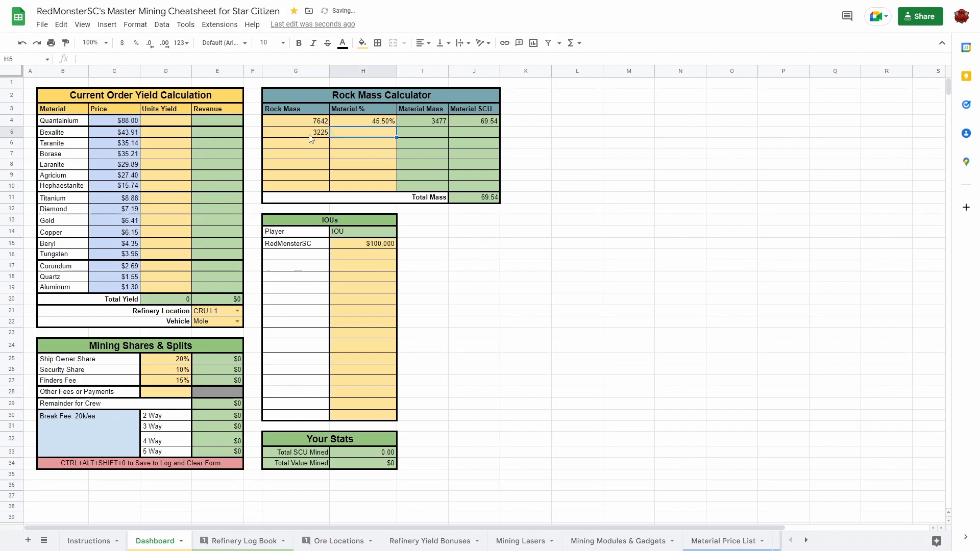
text(20.05%)
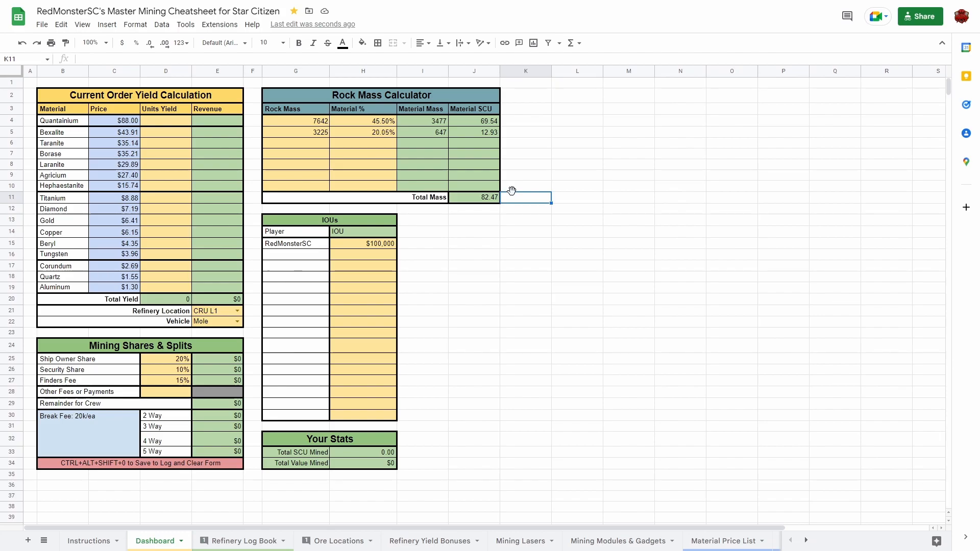
mouse_move(373, 198)
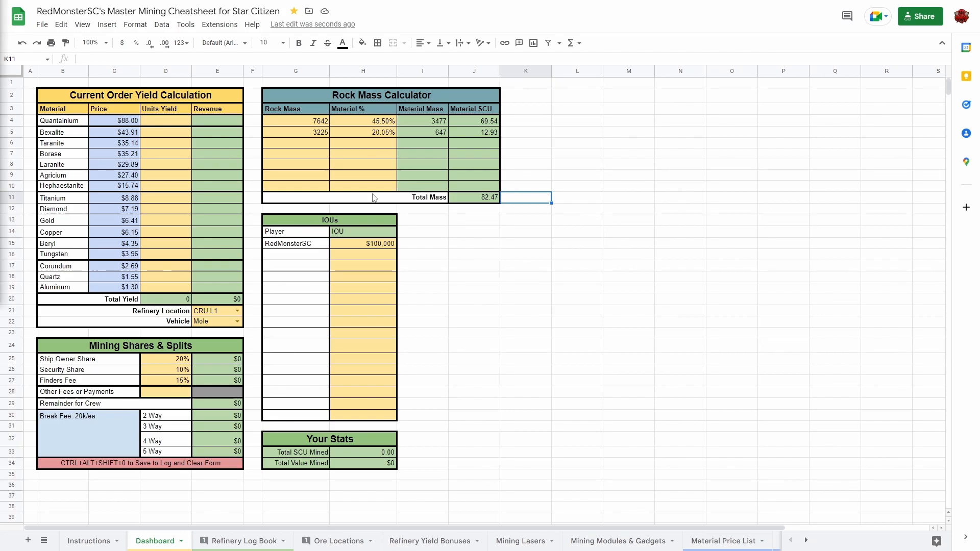
Step: Enter unit yields of 8145 Quantainium and 935 Borase
click(140, 94)
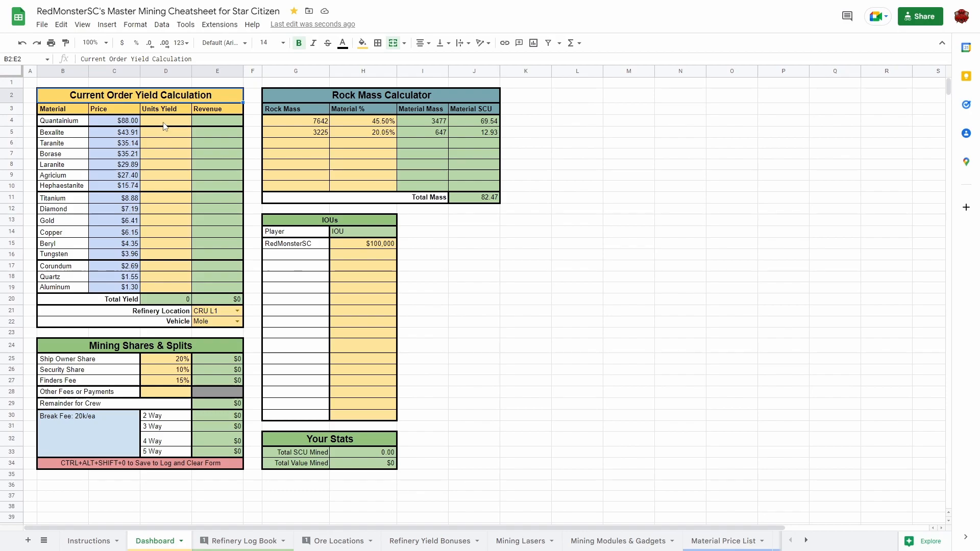
click(165, 120)
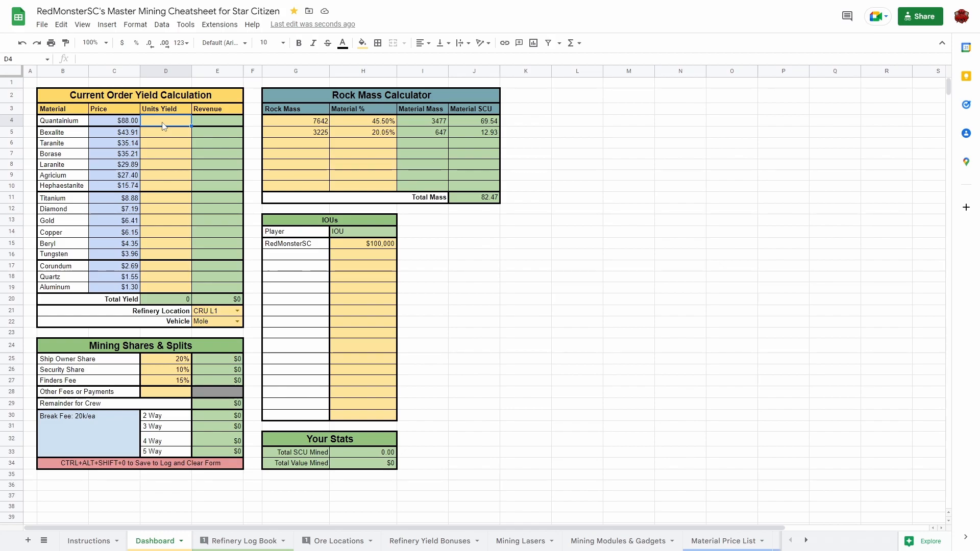
click(165, 153)
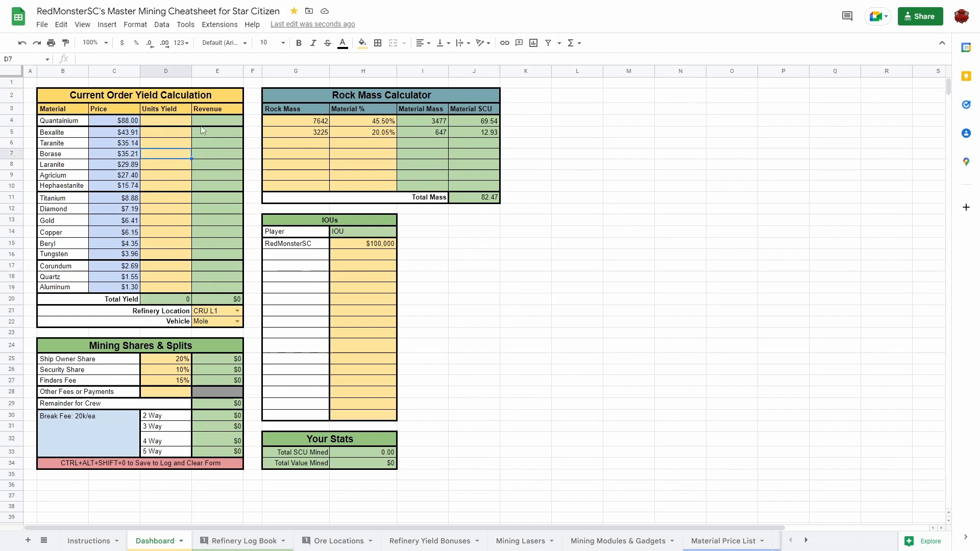
mouse_move(200, 122)
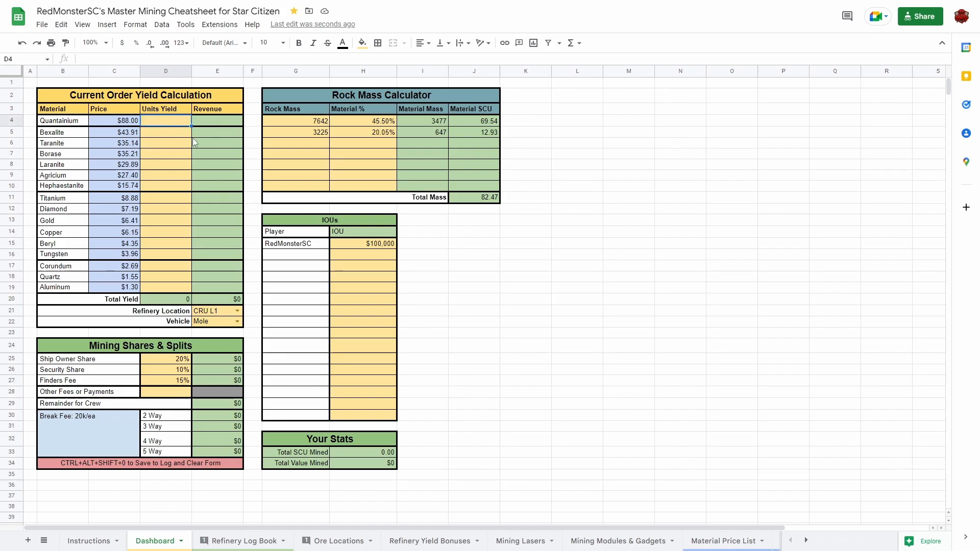
text(8145)
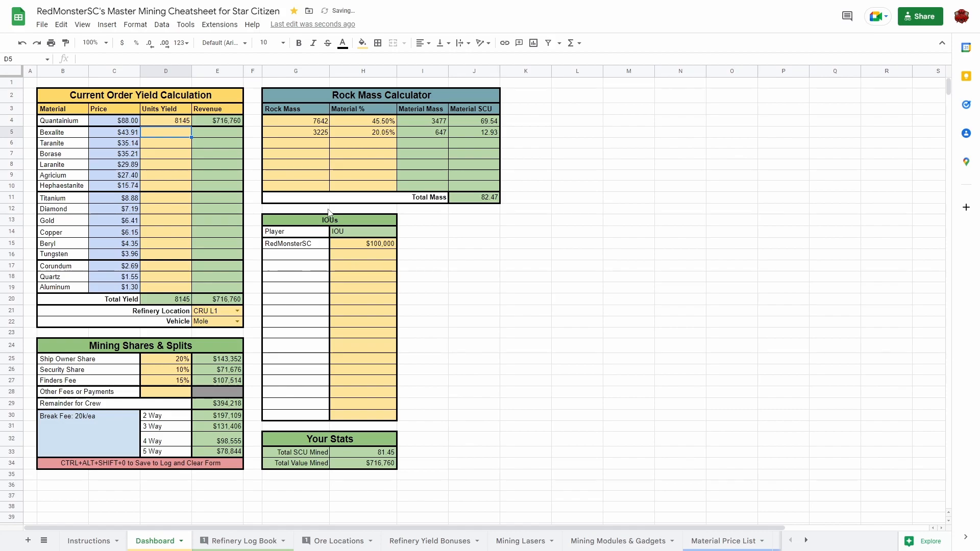
mouse_move(231, 333)
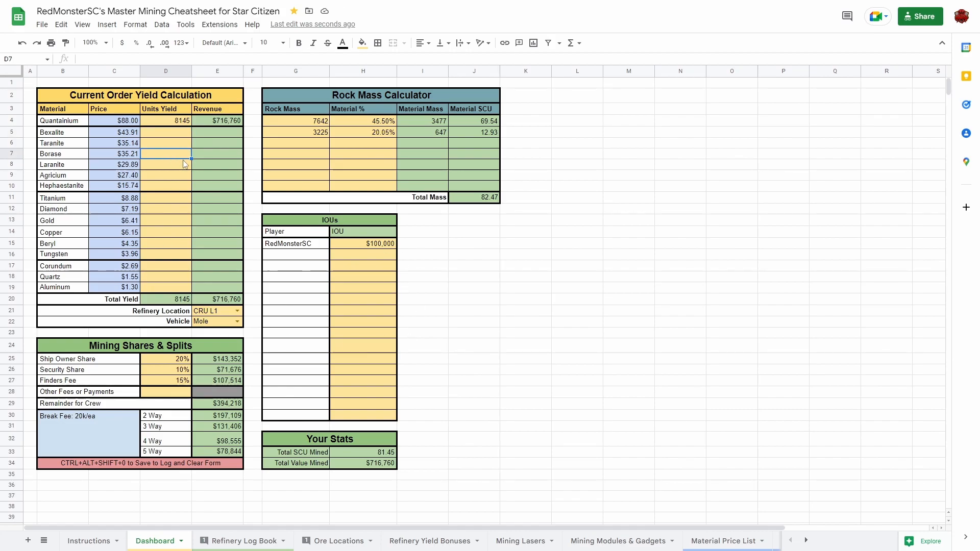
text(935)
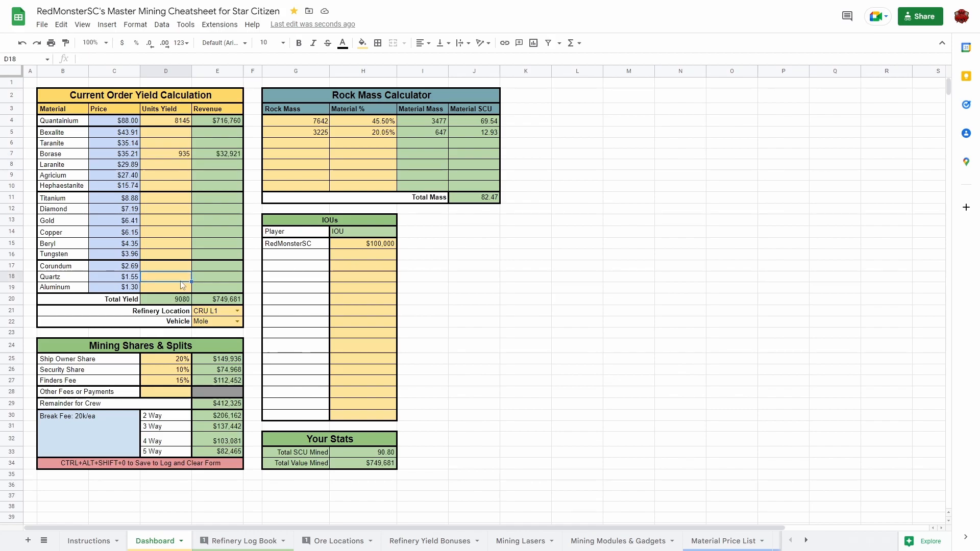
Step: Enter a Quartz yield of 150 and set refinery location to ARC L1, keeping Mole
text(150)
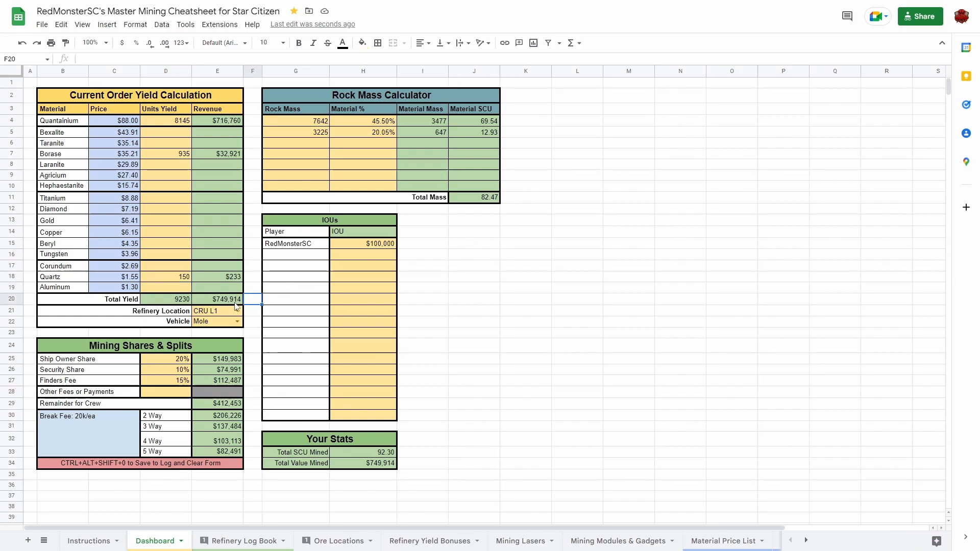
click(216, 300)
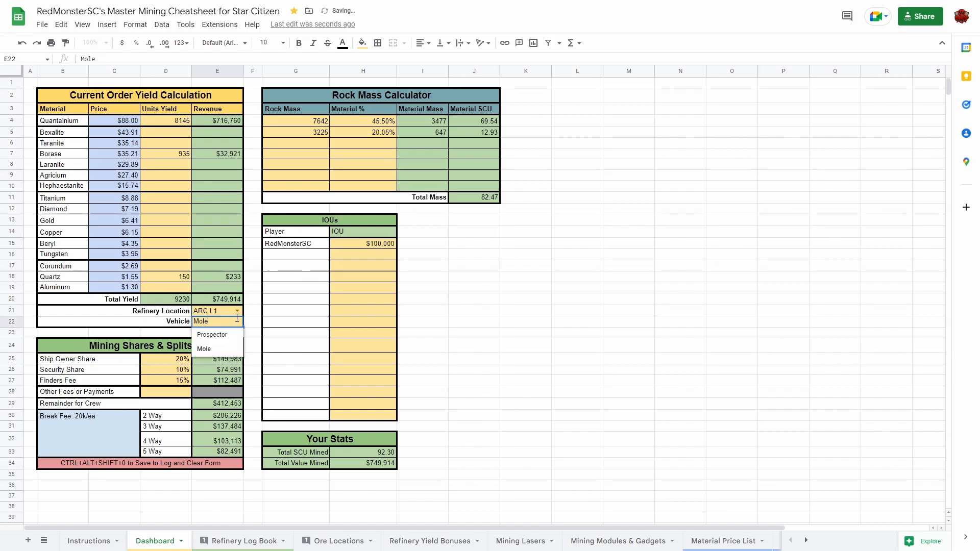
click(204, 348)
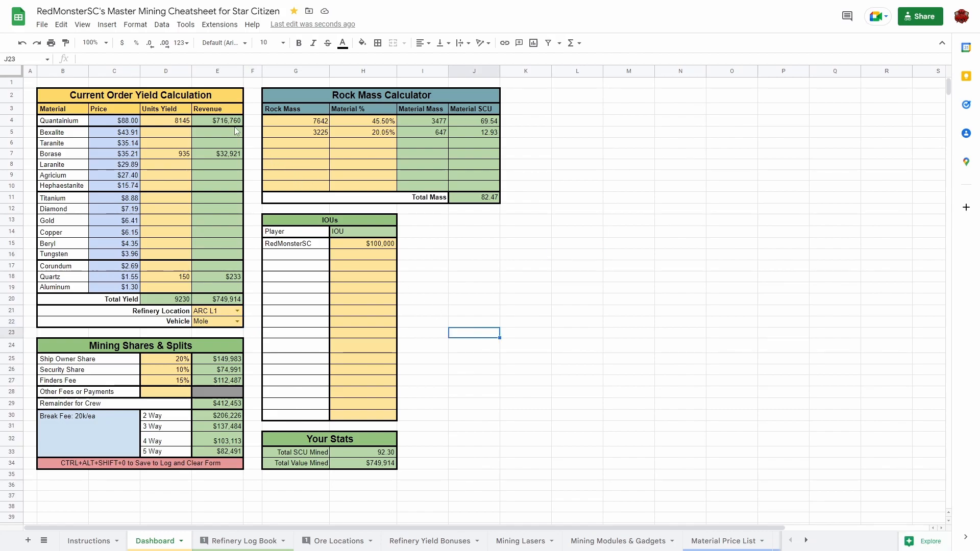
click(253, 254)
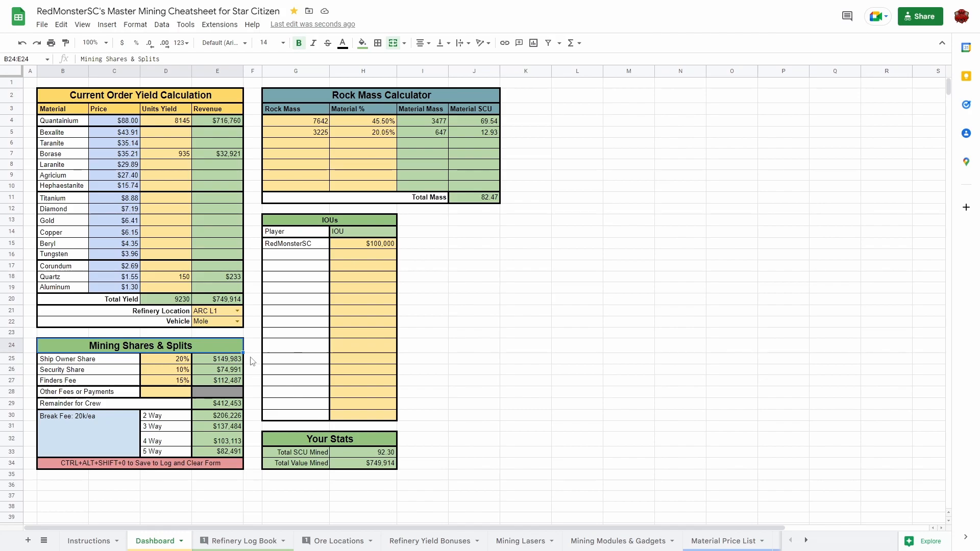
click(253, 359)
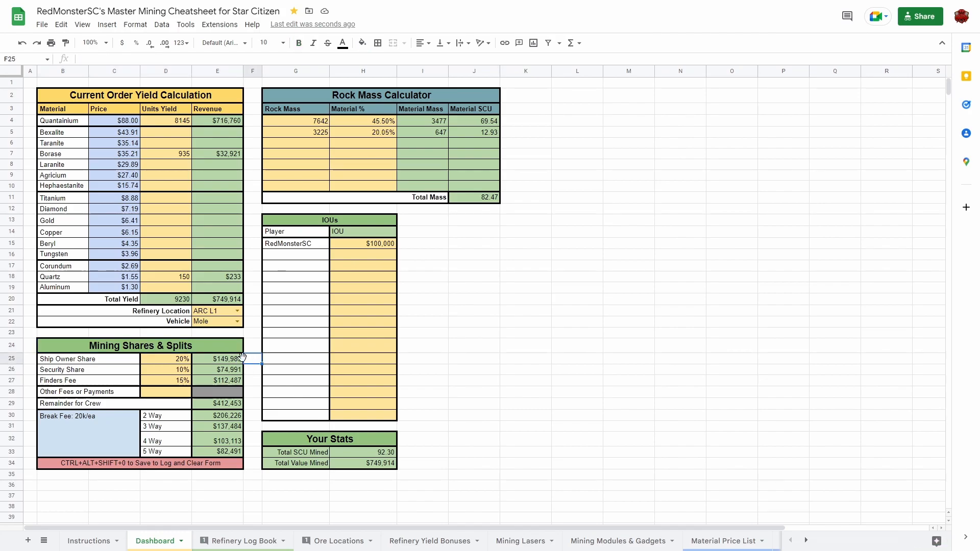
click(140, 345)
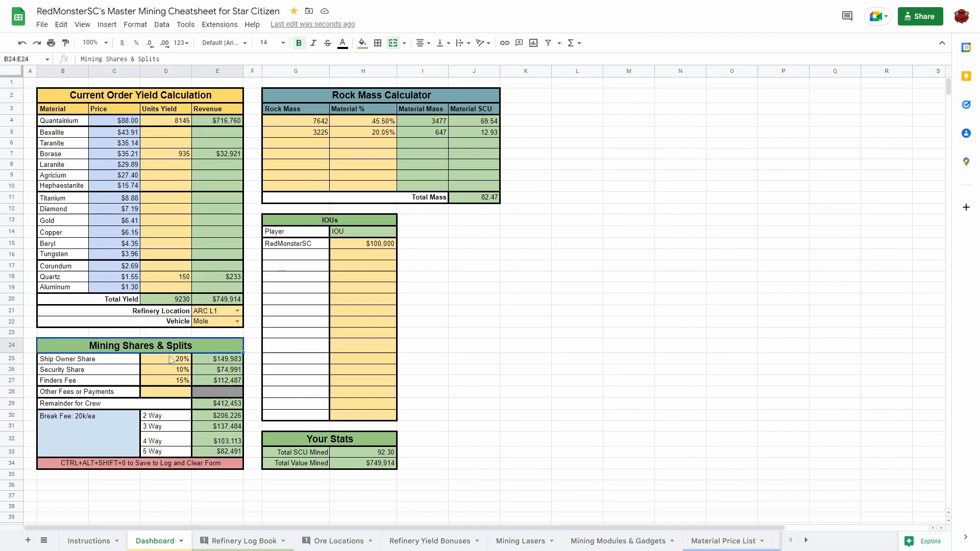
click(166, 359)
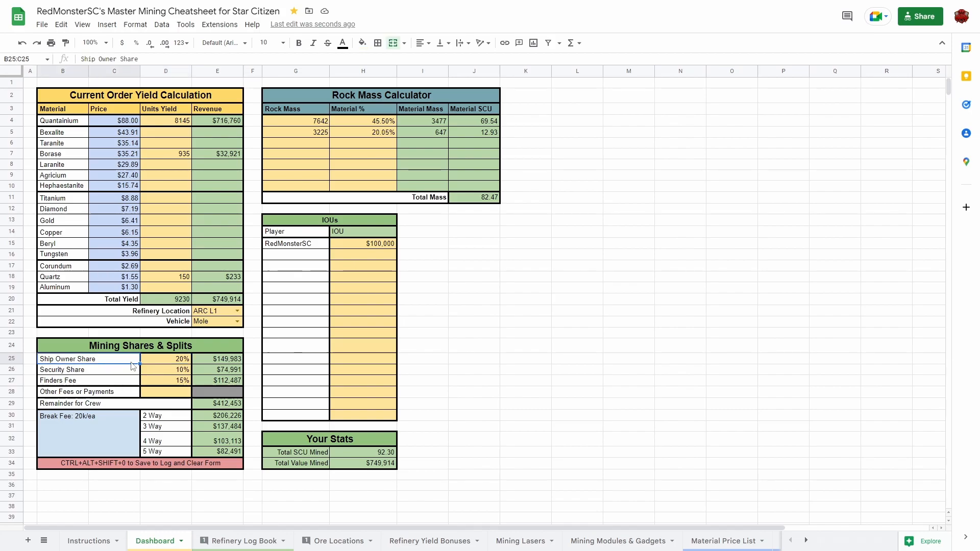
mouse_move(160, 366)
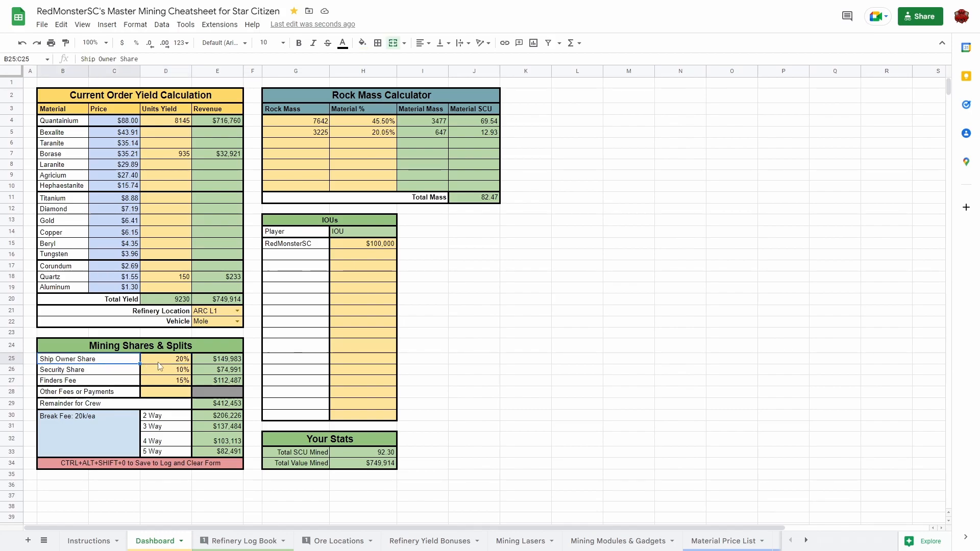
click(165, 358)
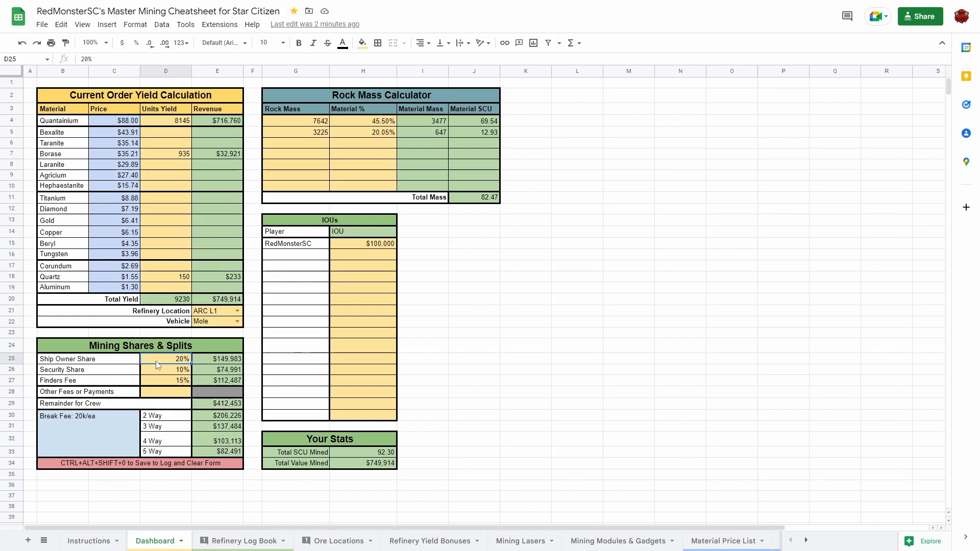
click(165, 370)
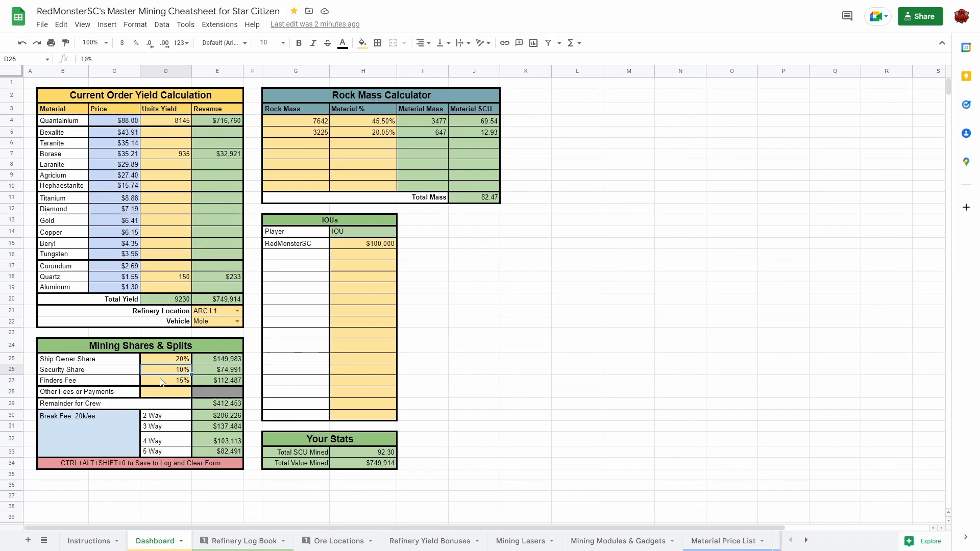
text(15%)
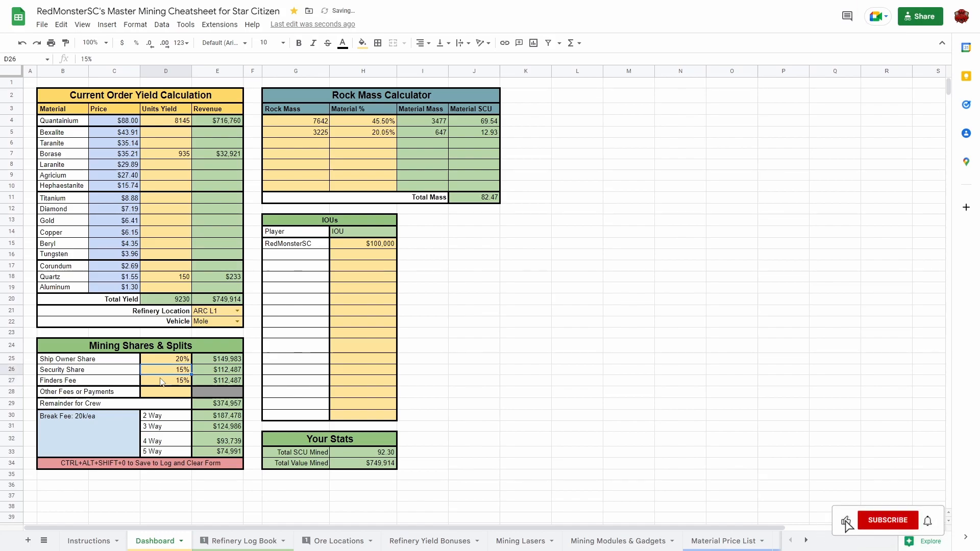
text(0%)
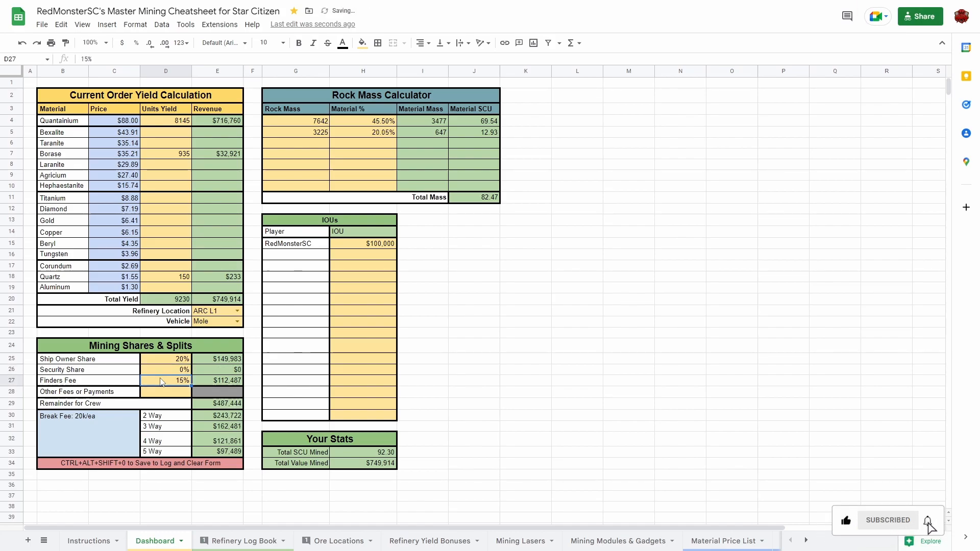
click(165, 369)
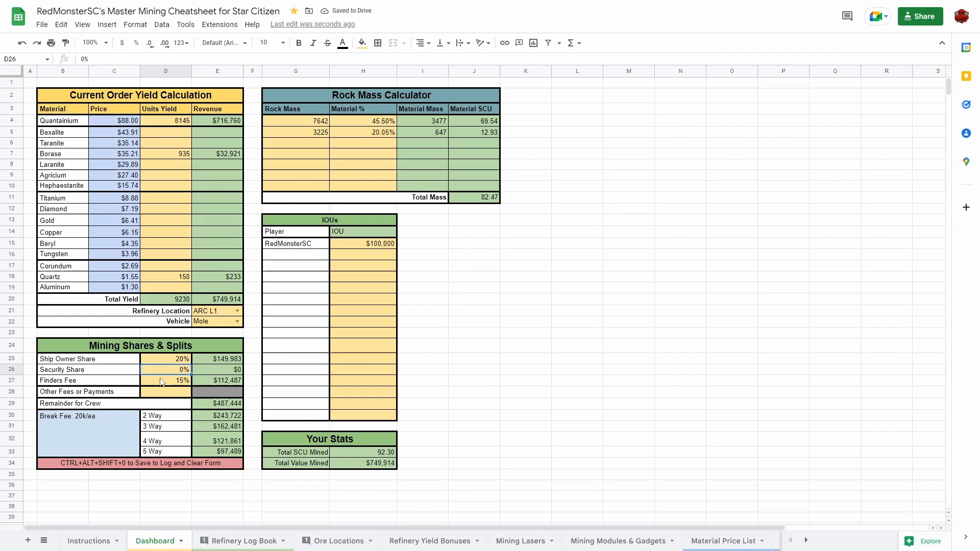
text(10%)
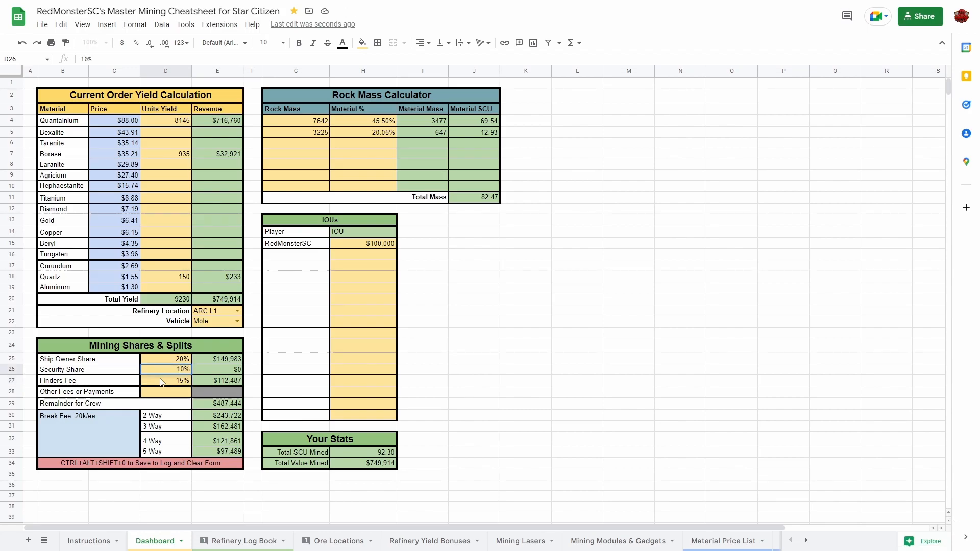
click(165, 369)
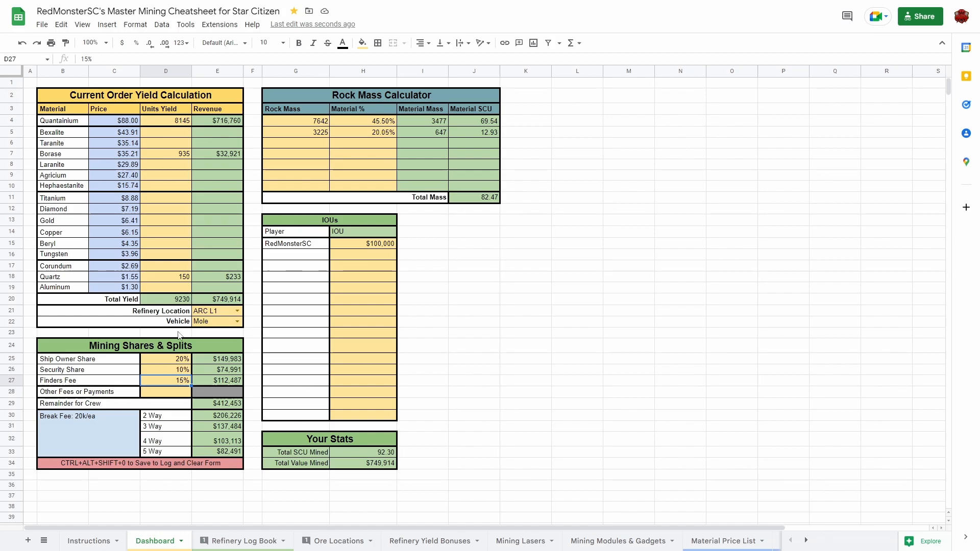
click(217, 380)
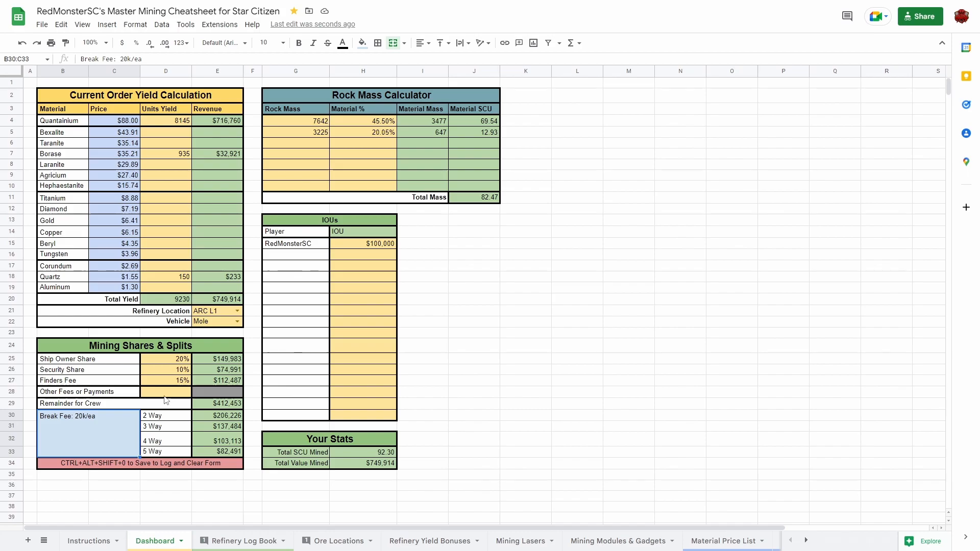
text(2000)
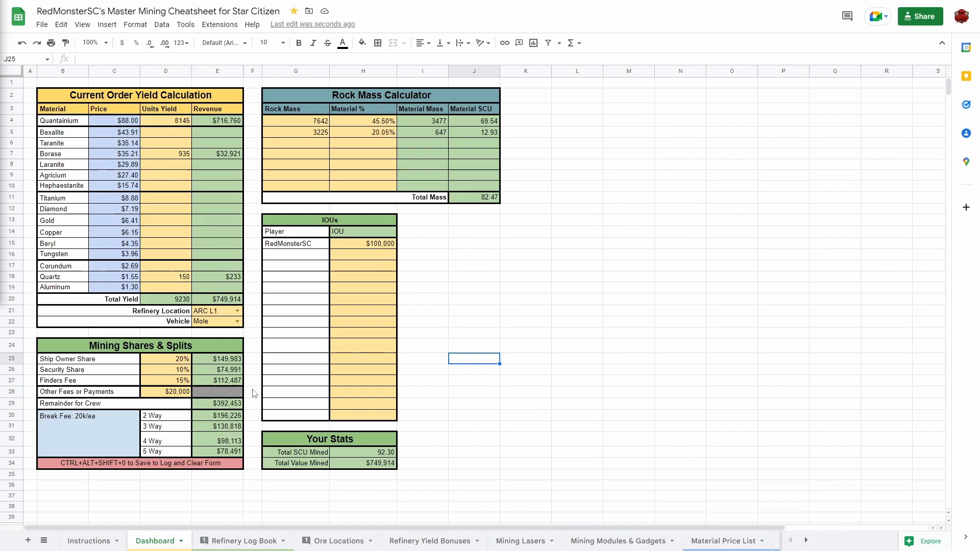
click(251, 403)
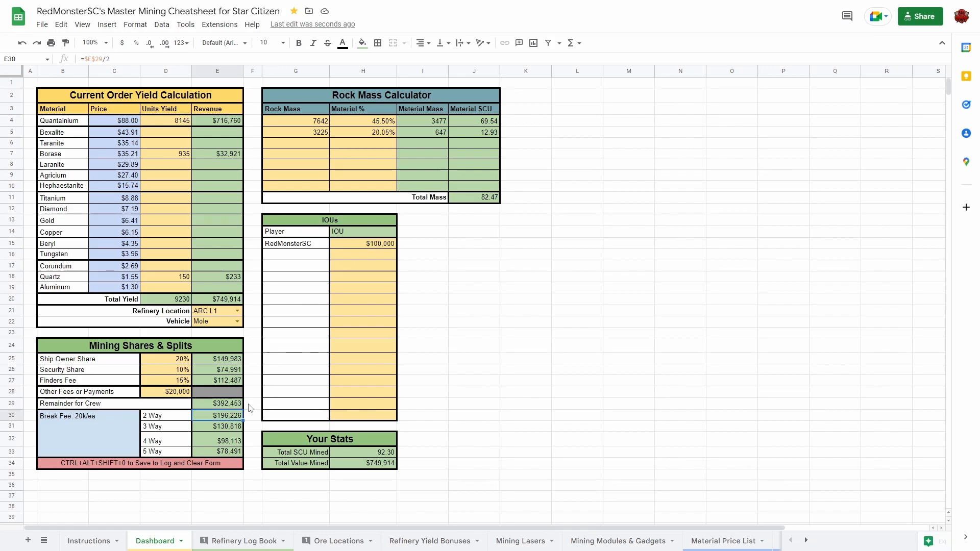
click(166, 441)
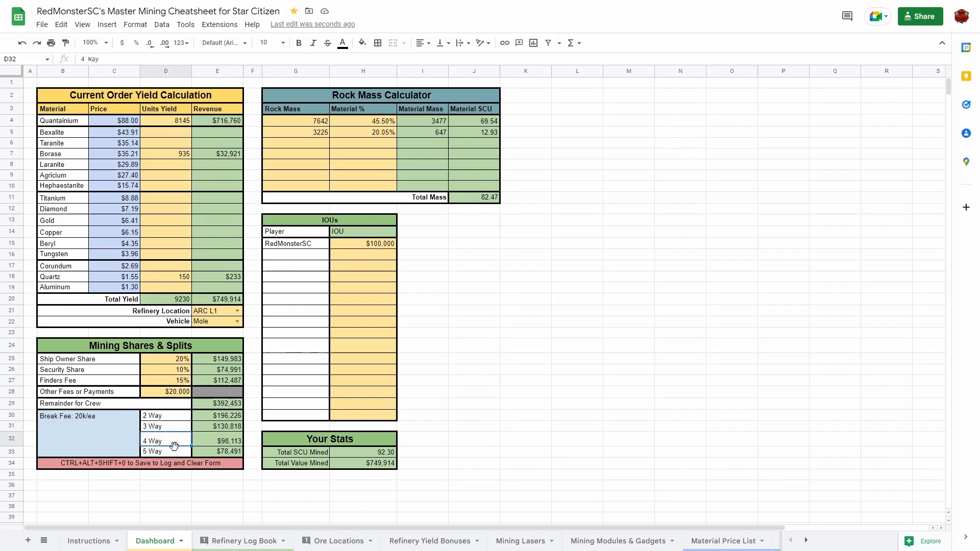
click(166, 451)
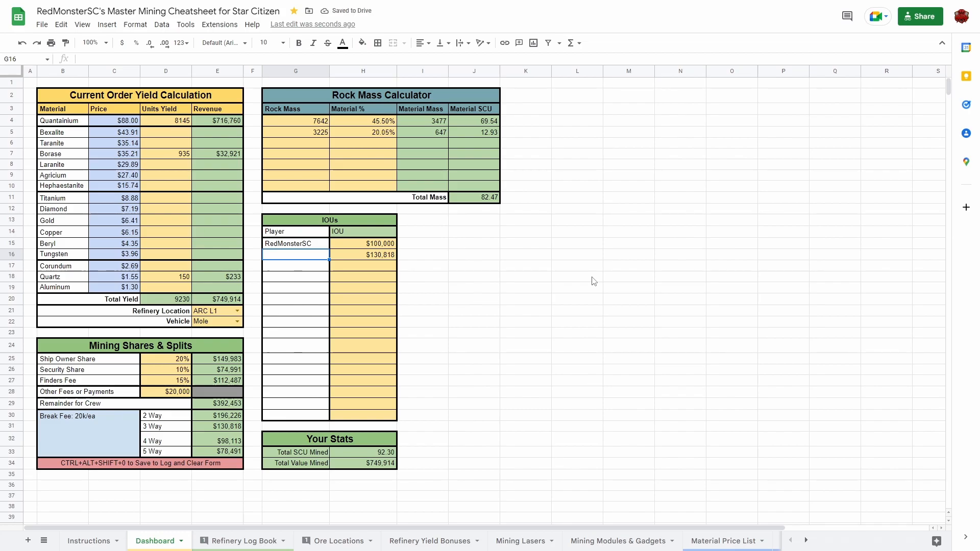
Step: Name RedMonsterSC on the trial IOU row, then clear that row, keeping the $100,000 IOU
text(RedMonsterSC)
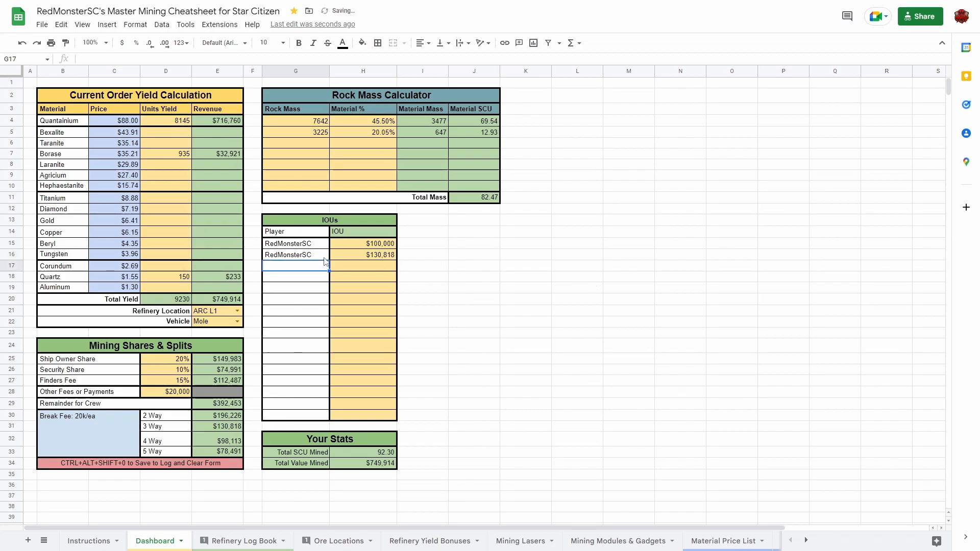
click(294, 255)
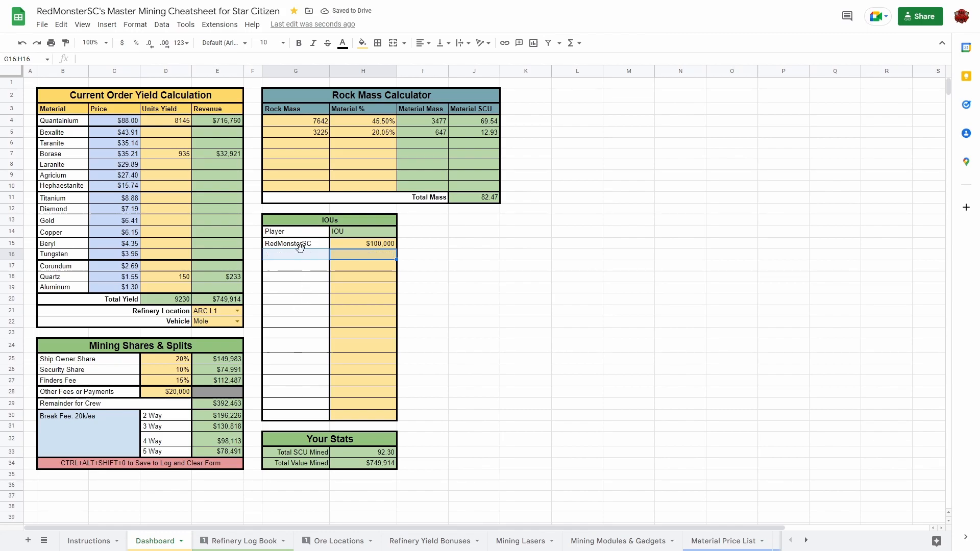
click(294, 244)
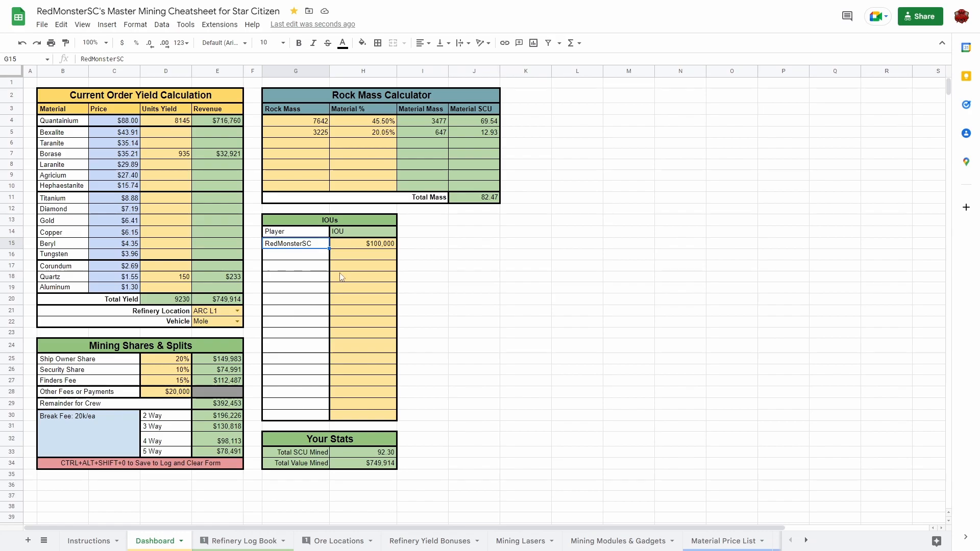
click(363, 244)
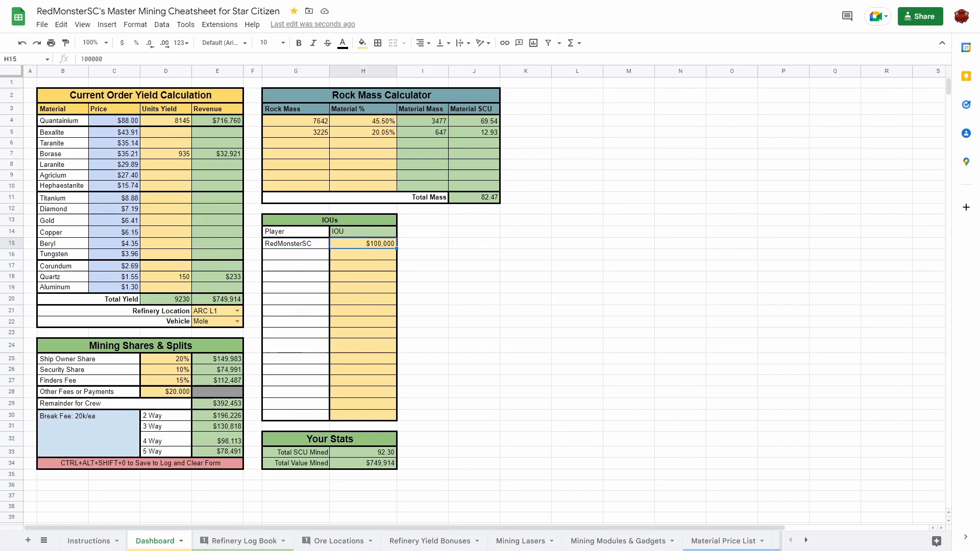
mouse_move(482, 339)
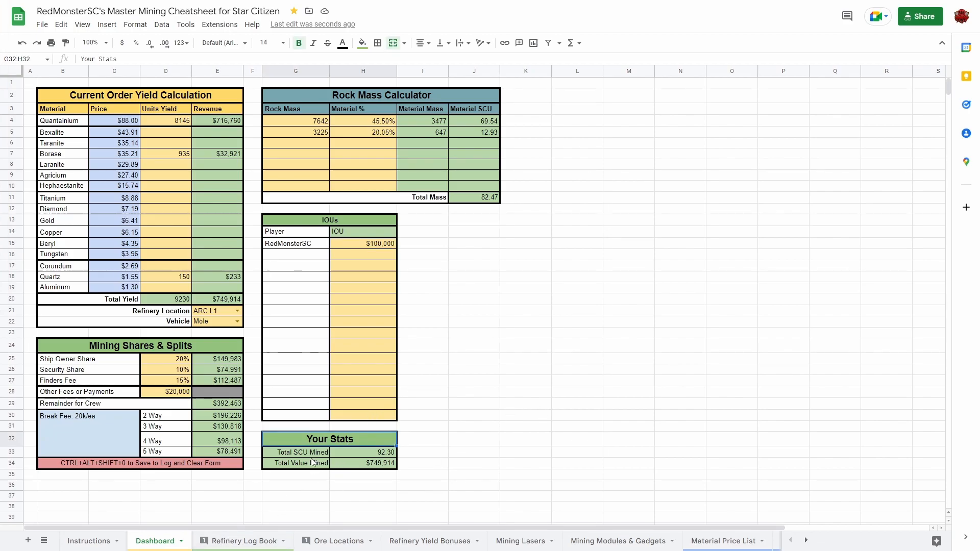
click(297, 452)
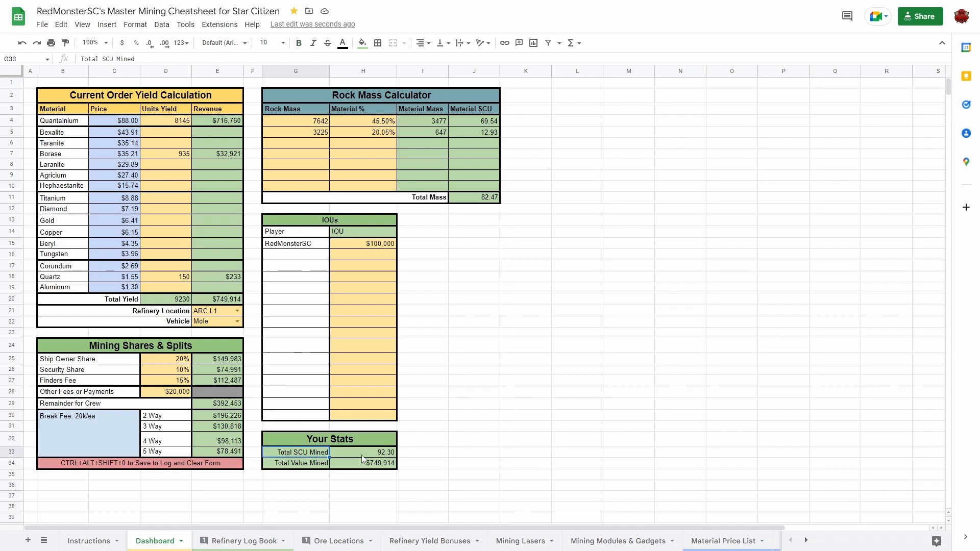
click(295, 463)
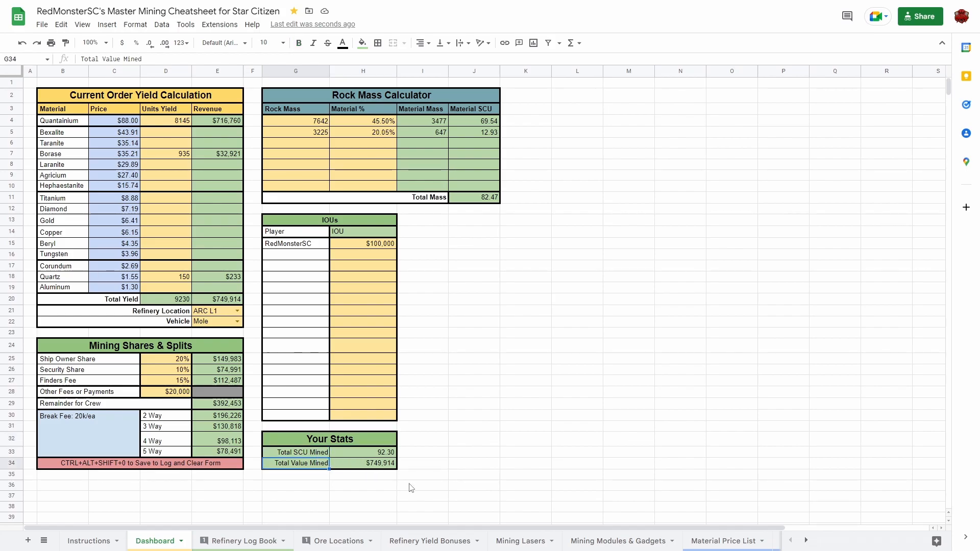
click(526, 415)
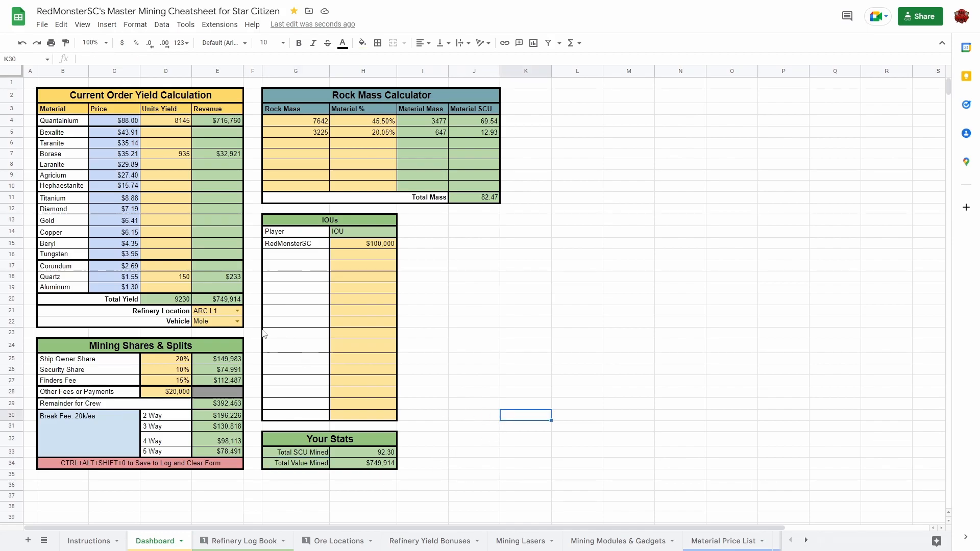
click(166, 120)
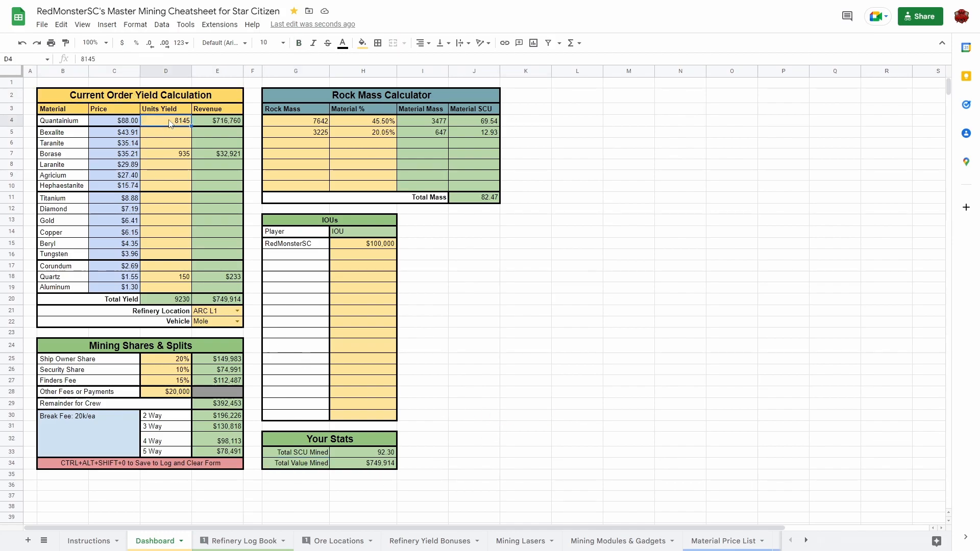
click(165, 358)
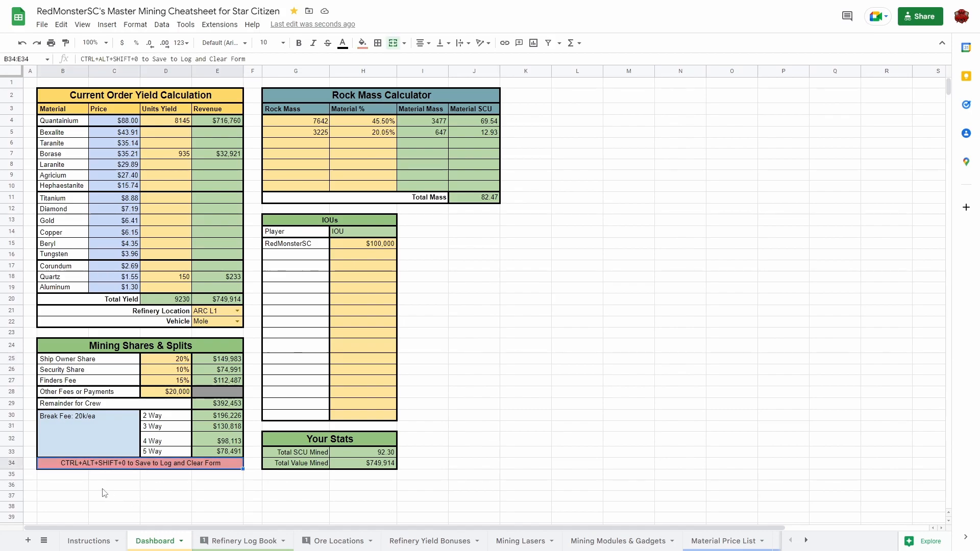
click(114, 487)
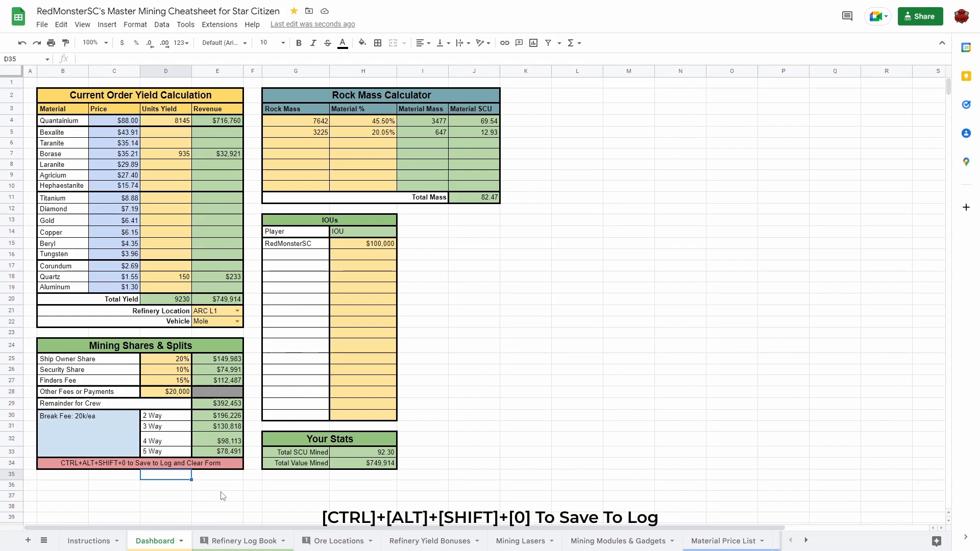
Step: Save the order with Ctrl+Alt+Shift+0 and view its new Refinery Log Book row
key(ctrl+alt+shift+0)
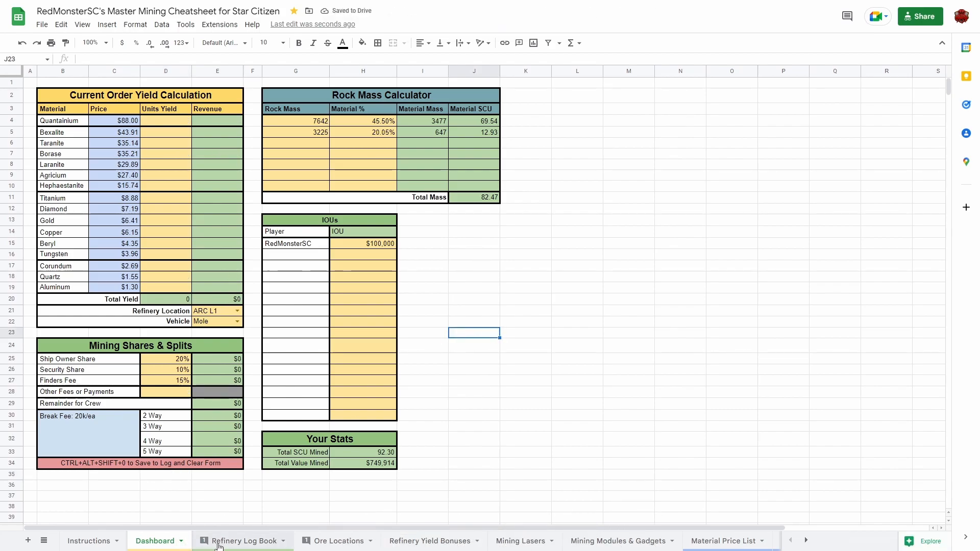
click(242, 541)
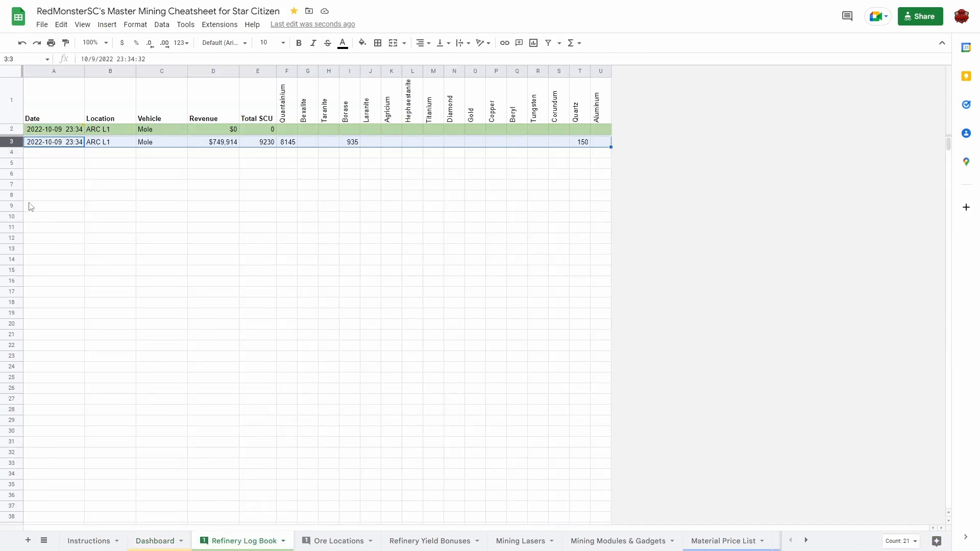
click(54, 142)
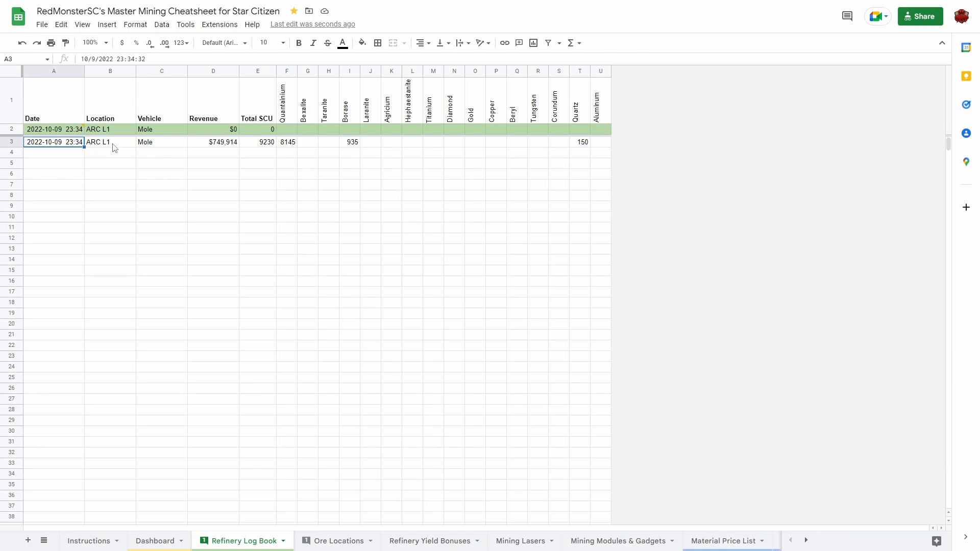
Step: Check the logged $749,914 revenue, 9230 SCU and Borase amounts, then open the history copy
click(213, 141)
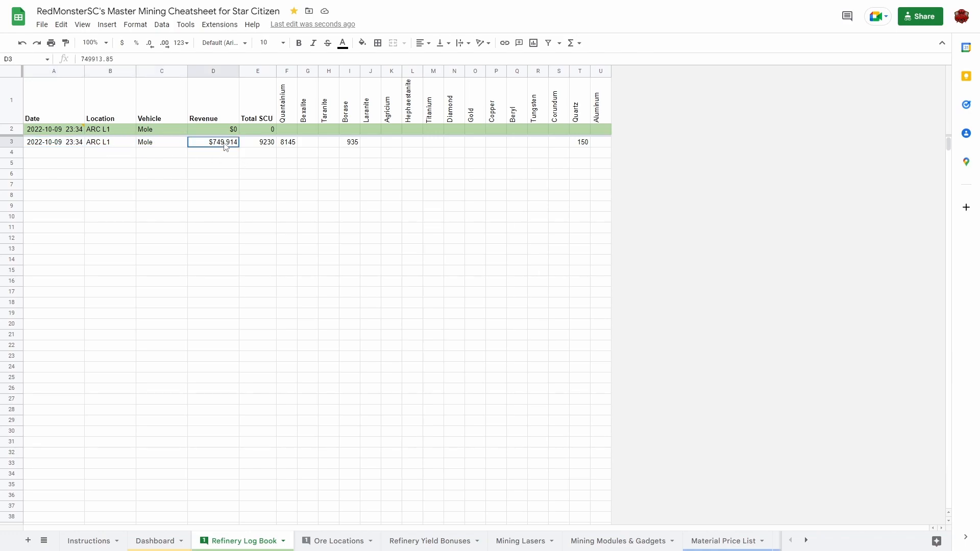
click(257, 141)
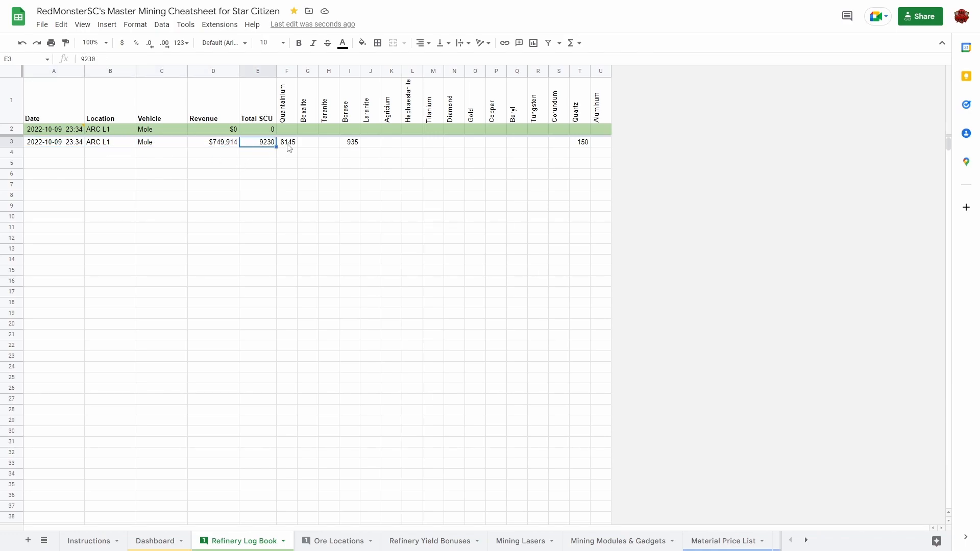
click(349, 141)
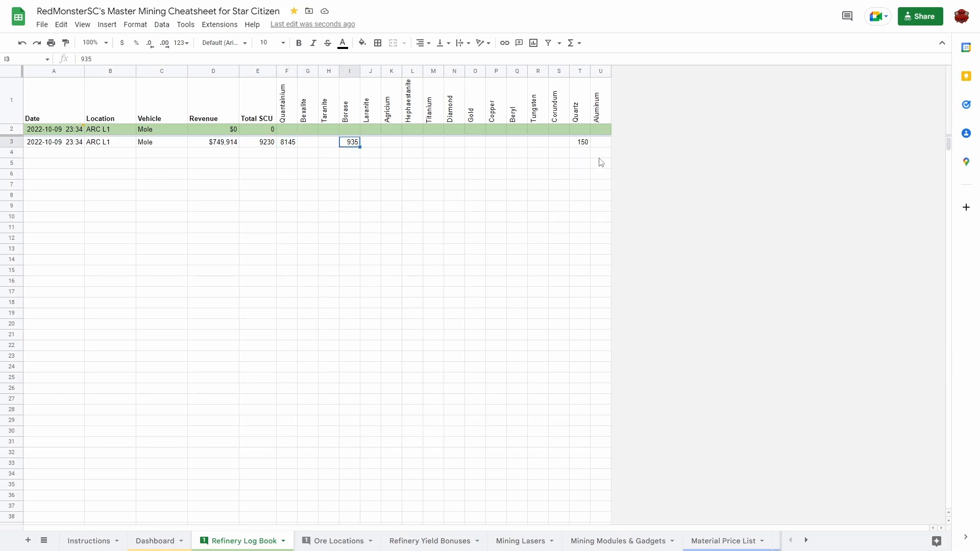
click(287, 142)
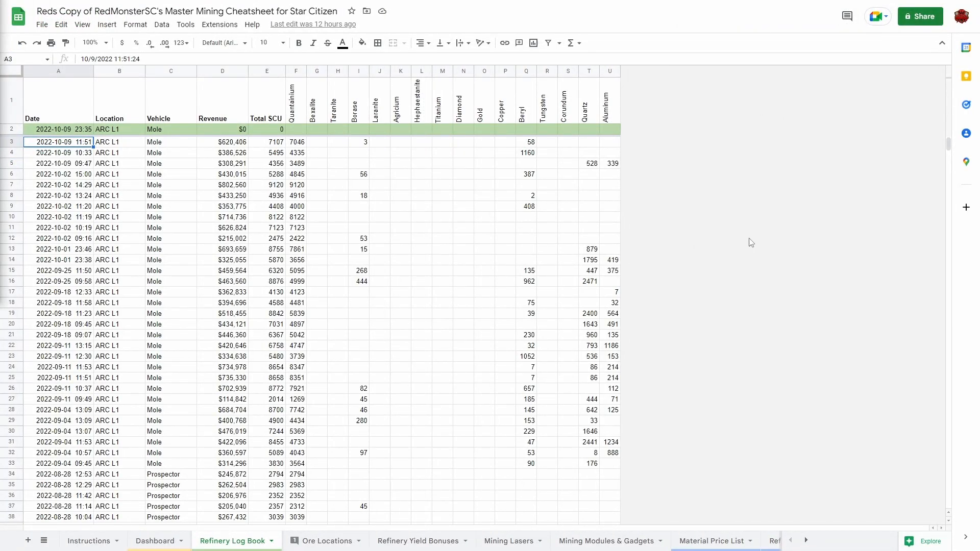
mouse_move(312, 195)
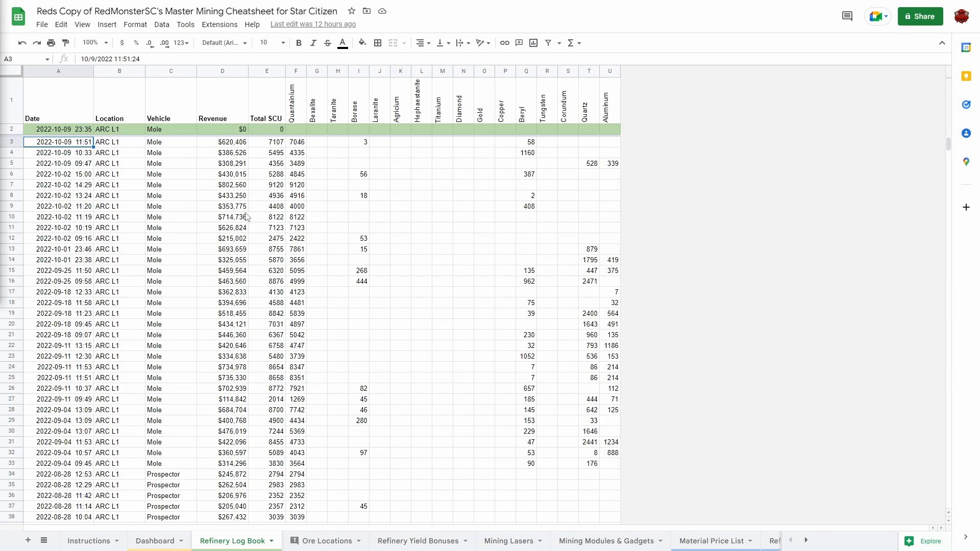
Step: View an older order's total SCU in the copy, then return to the master Dashboard
click(267, 184)
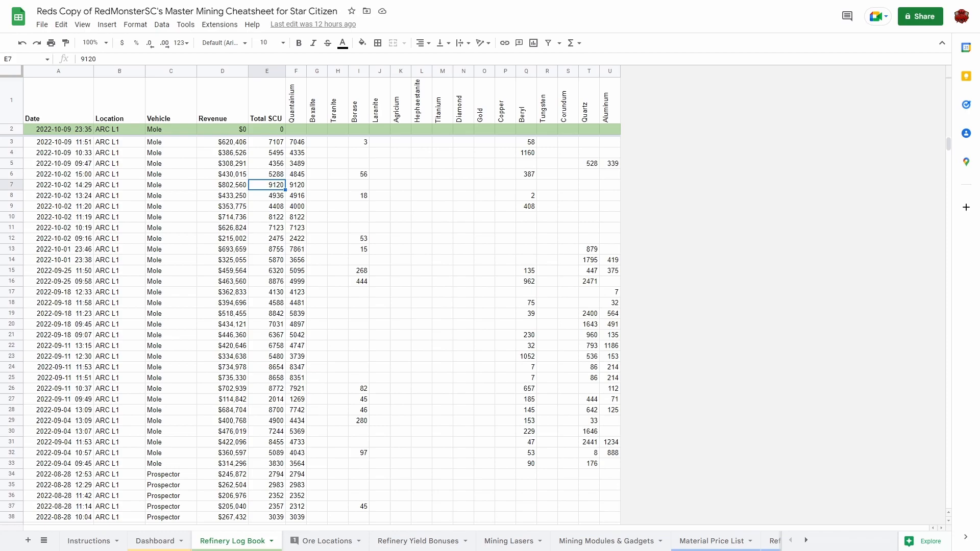
click(155, 541)
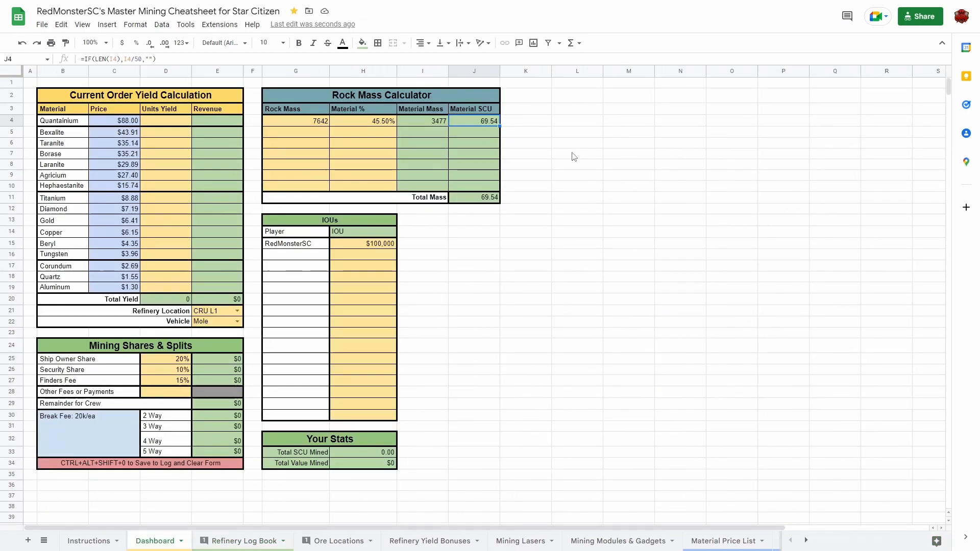
Step: Add a second rock with mass 3225 at 20% in G5:H5
click(295, 131)
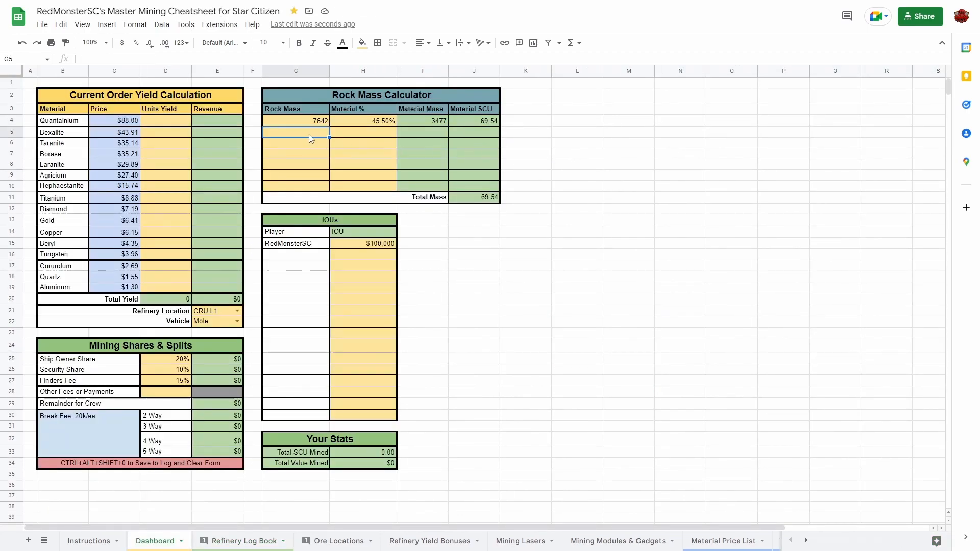
text(32)
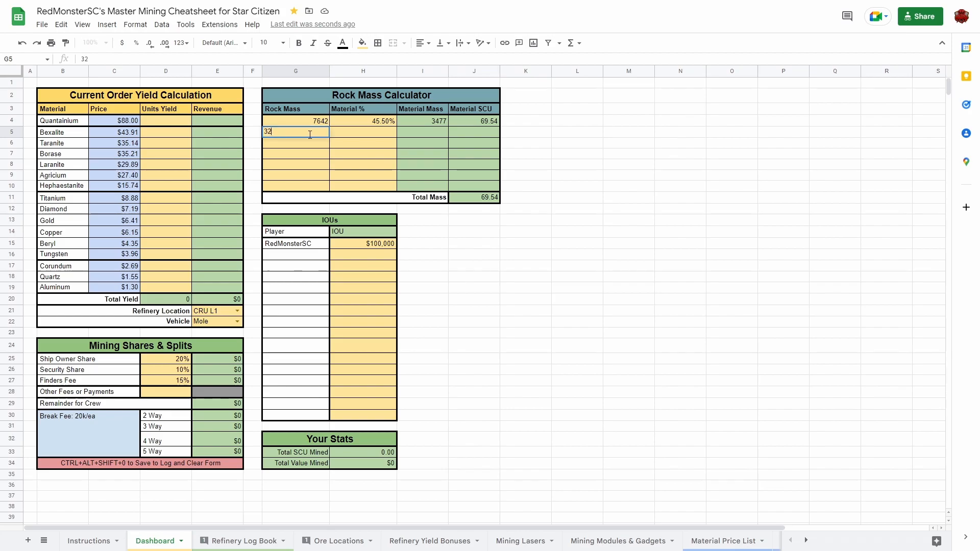
text(20%)
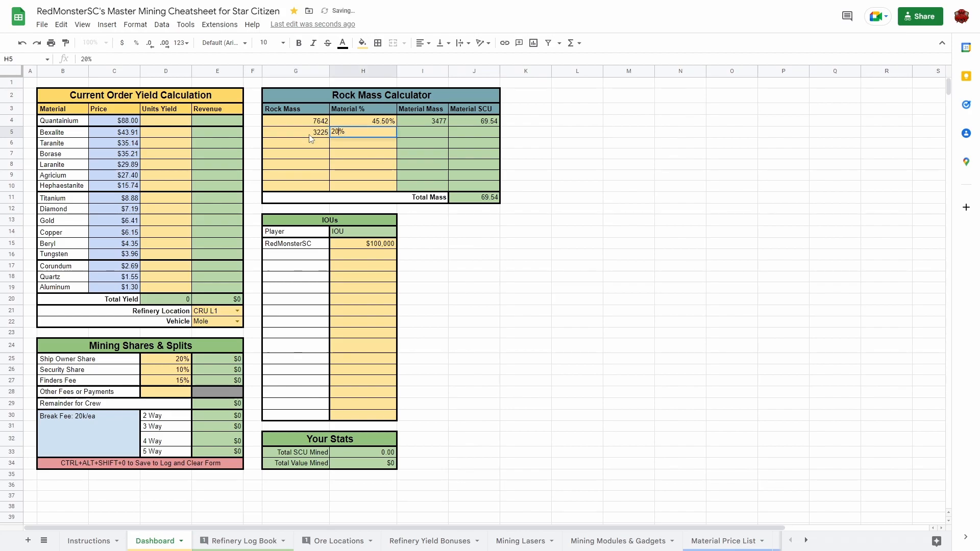
key(enter)
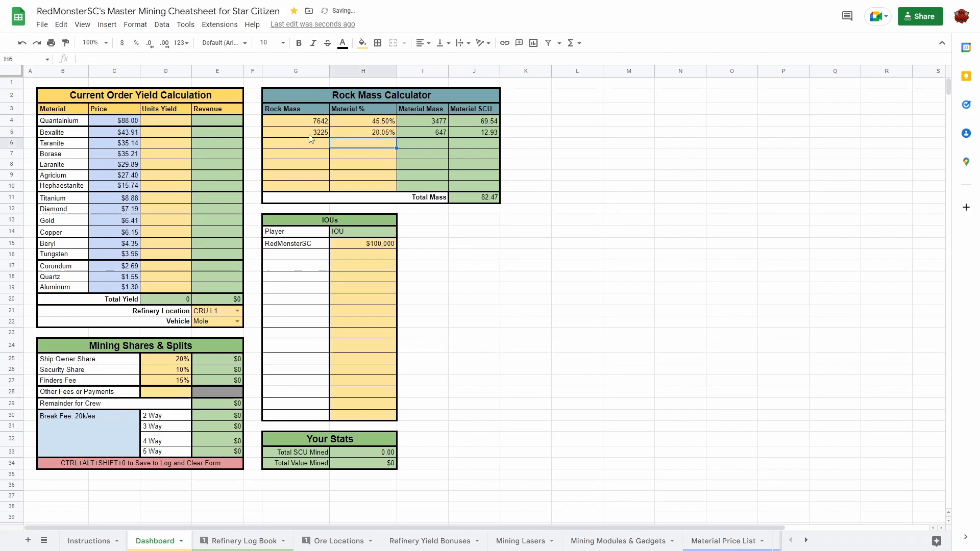